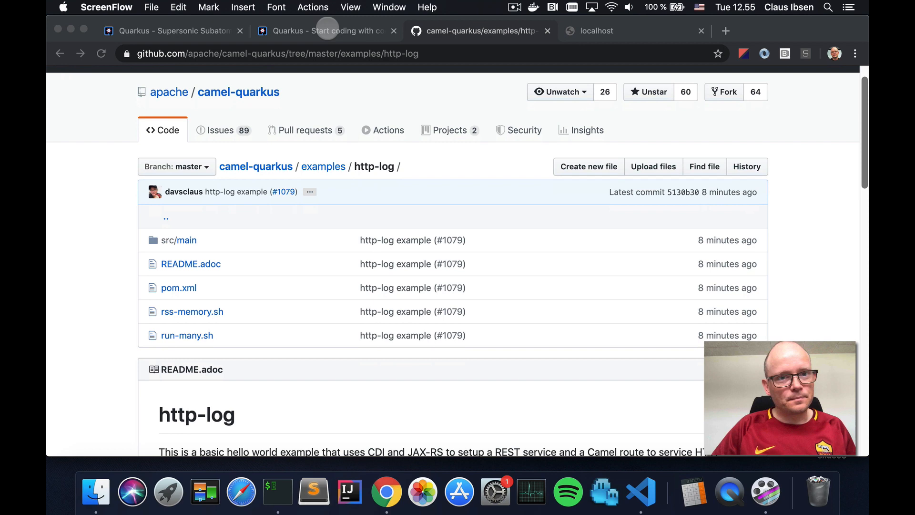
- Open the code.quarkus.io generator and review extensions, toggling RESTEasy Mutiny on and off
{"action": "left_click", "coordinate": [169, 30]}
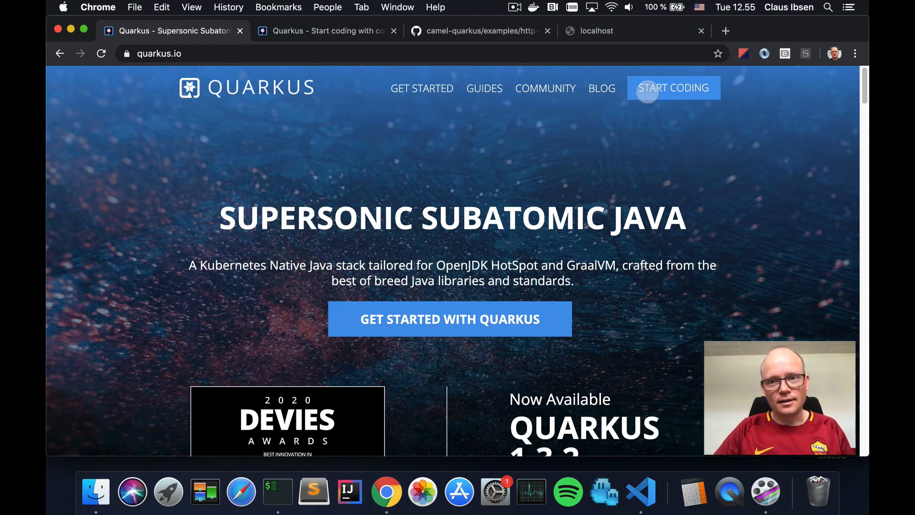
{"action": "mouse_move", "coordinate": [673, 88]}
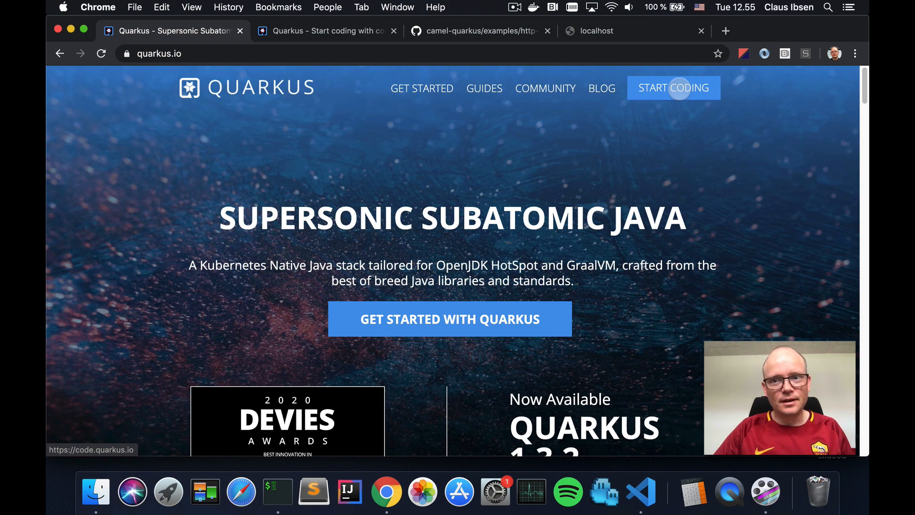
{"action": "left_click", "coordinate": [673, 87]}
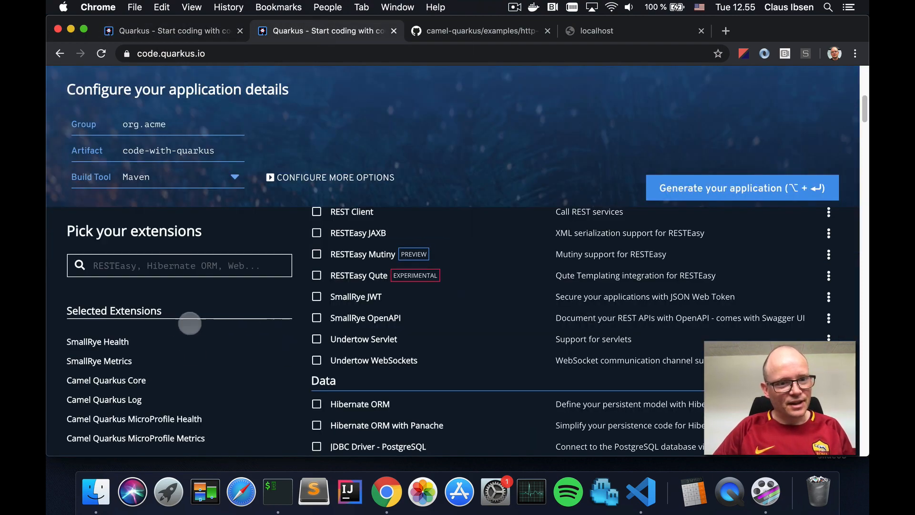
{"action": "mouse_move", "coordinate": [216, 345]}
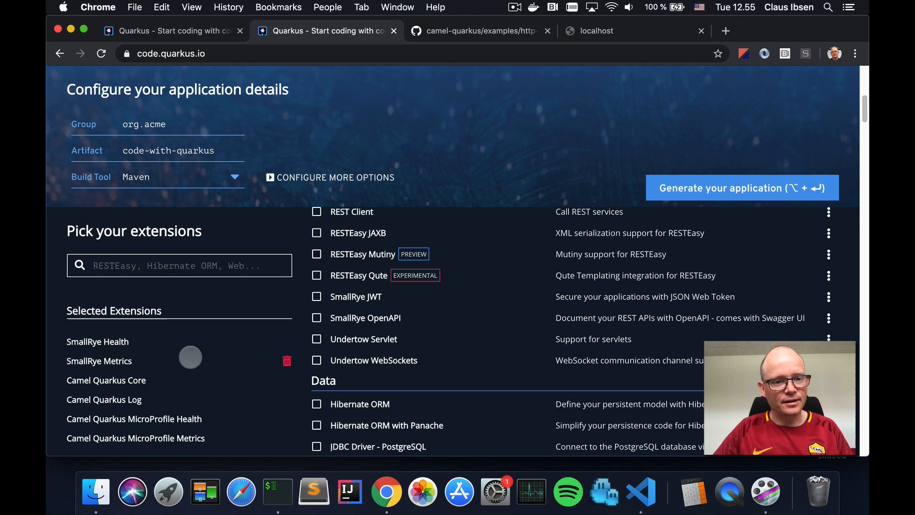
{"action": "scroll", "scroll_direction": "down", "scroll_amount": 3}
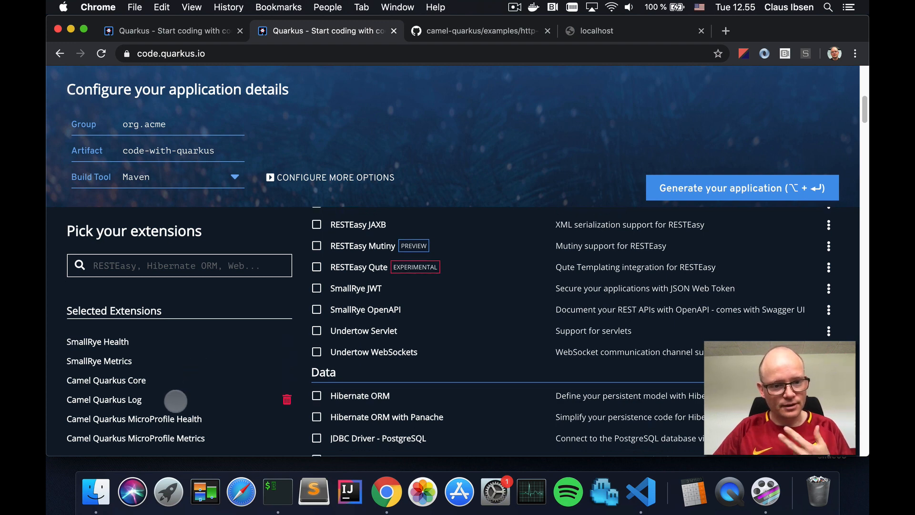
{"action": "mouse_move", "coordinate": [192, 410]}
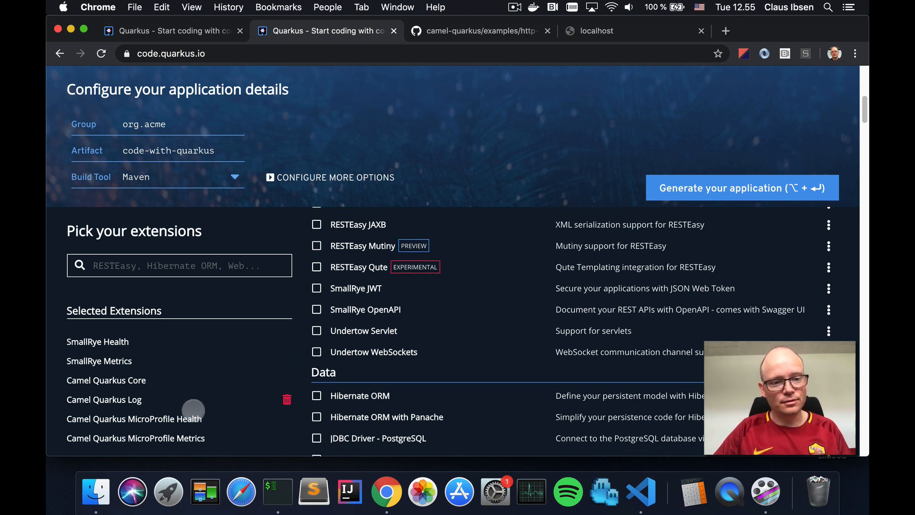
{"action": "mouse_move", "coordinate": [197, 435]}
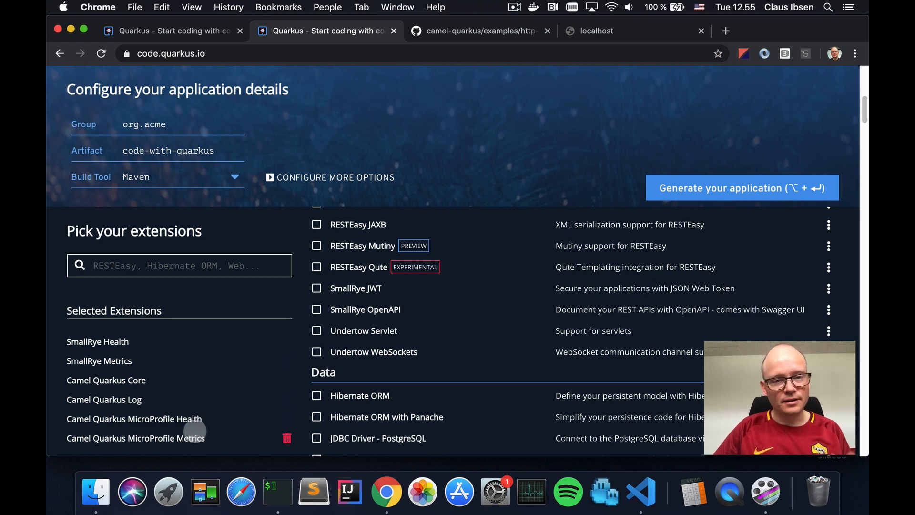
{"action": "left_click", "coordinate": [316, 246]}
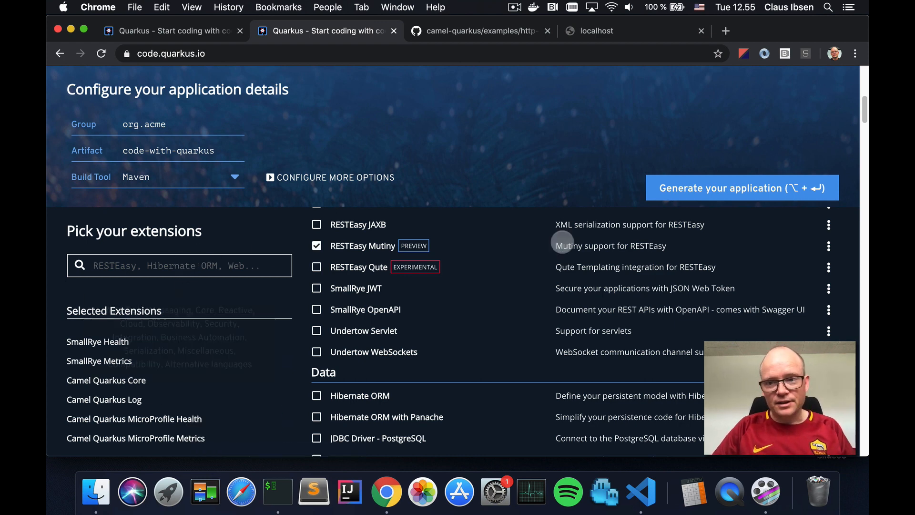
{"action": "left_click", "coordinate": [317, 245]}
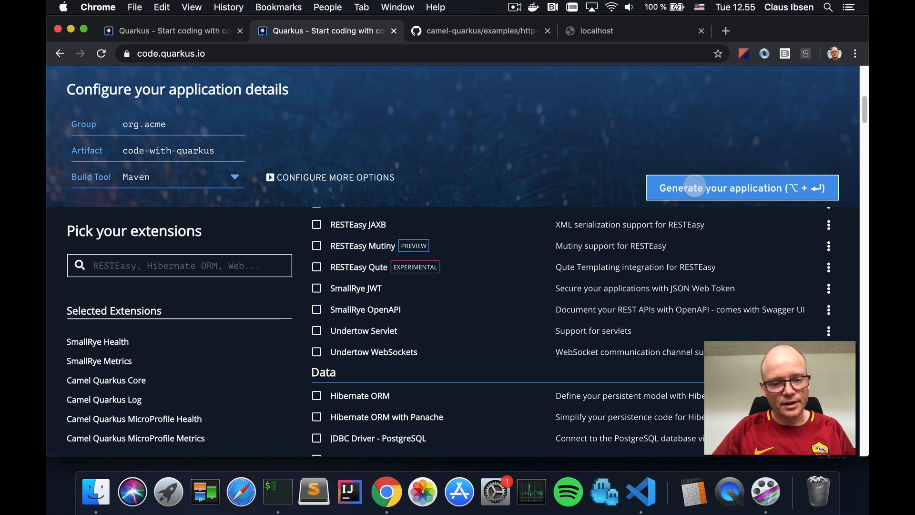
{"action": "mouse_move", "coordinate": [640, 492]}
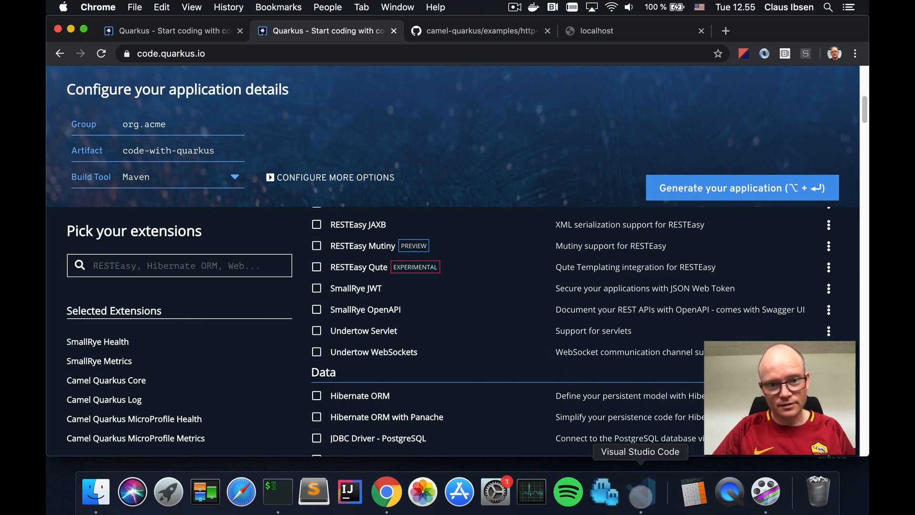
- Open CamelRoute.java and review its platformHttp endpoint and logging options
{"action": "left_click", "coordinate": [640, 492]}
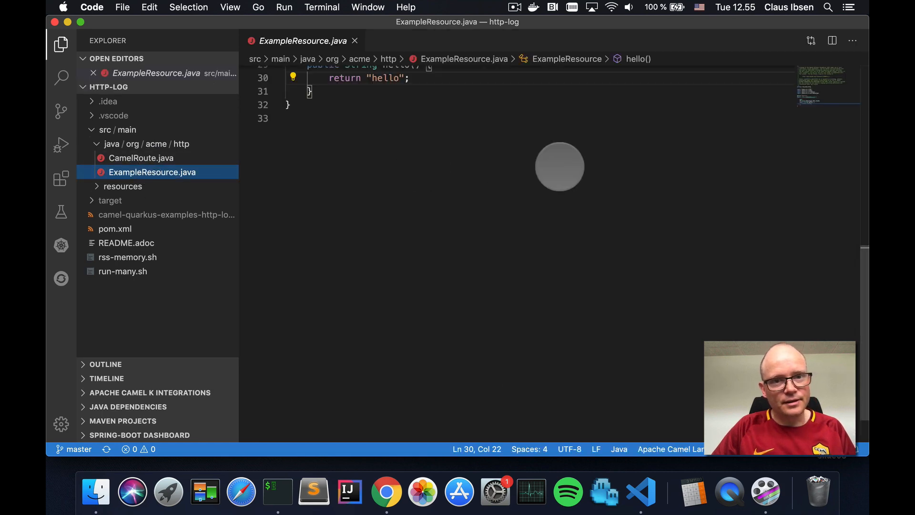
{"action": "scroll", "scroll_direction": "up", "scroll_amount": 3}
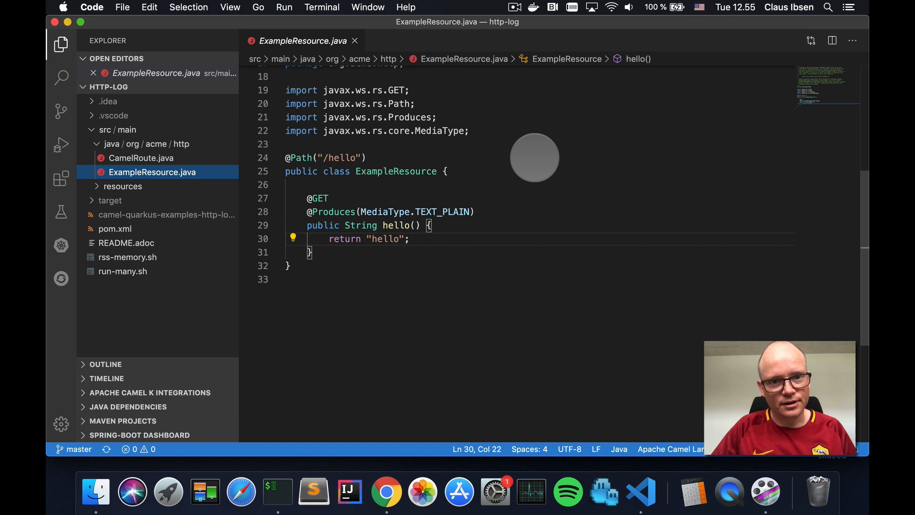
{"action": "mouse_move", "coordinate": [508, 184]}
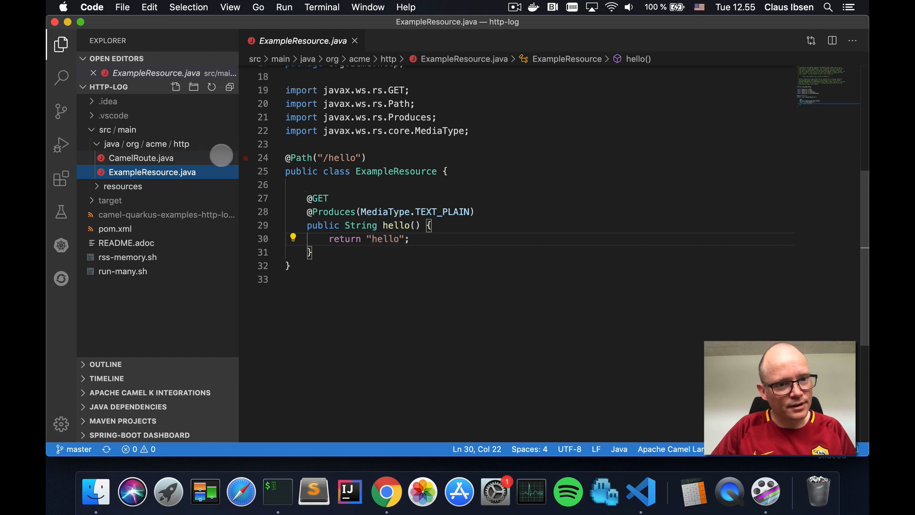
{"action": "left_click", "coordinate": [140, 158]}
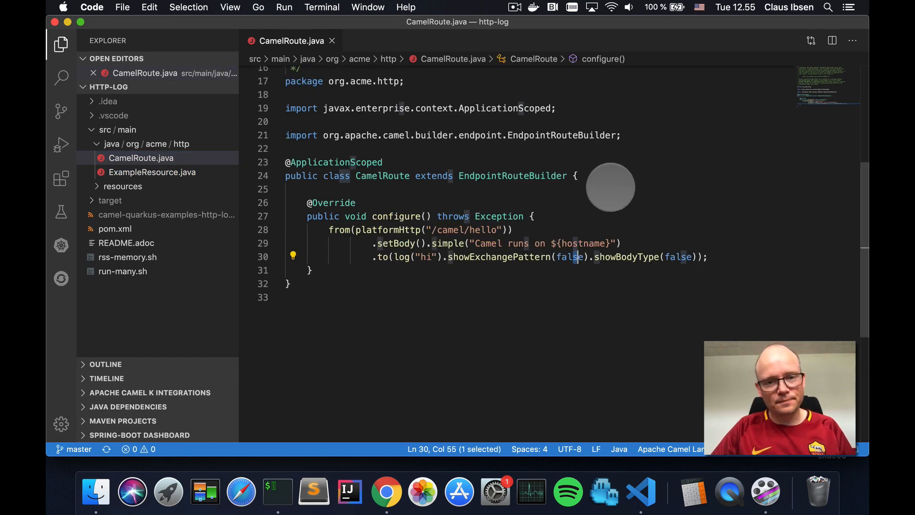
{"action": "left_click", "coordinate": [371, 229]}
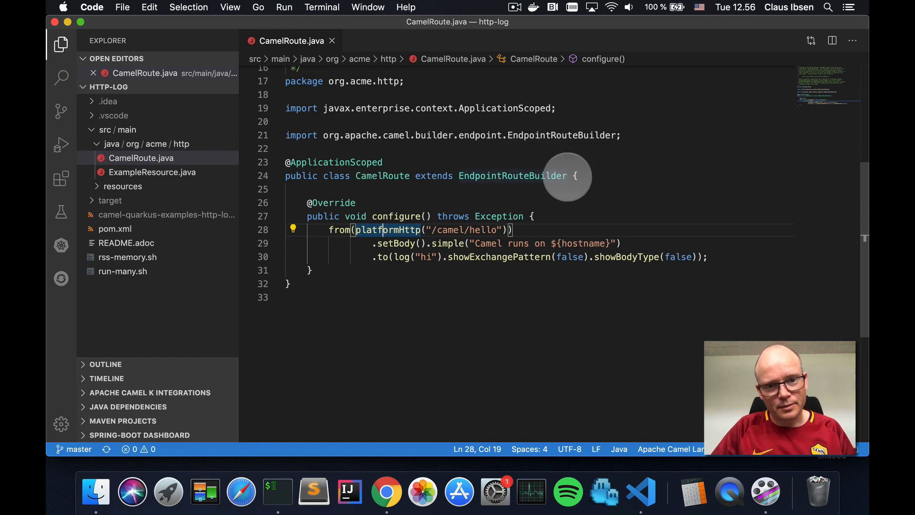
{"action": "mouse_move", "coordinate": [606, 231]}
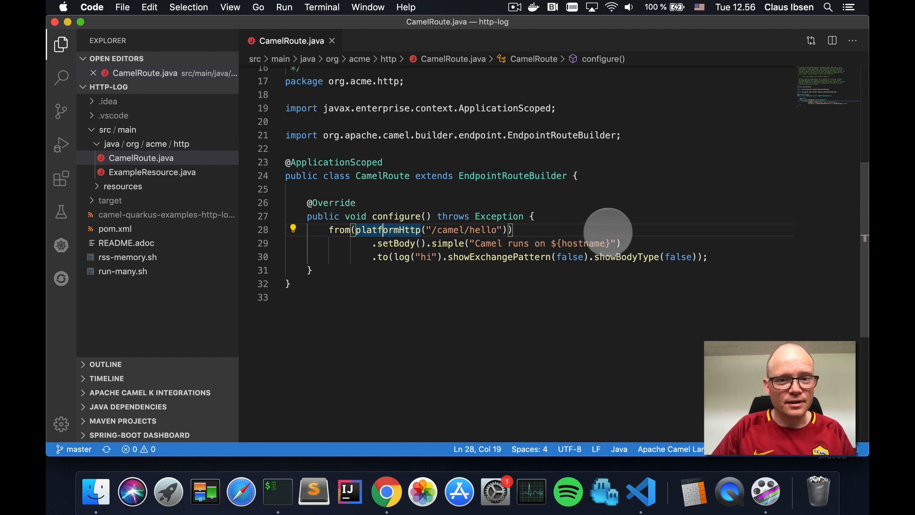
{"action": "mouse_move", "coordinate": [502, 232]}
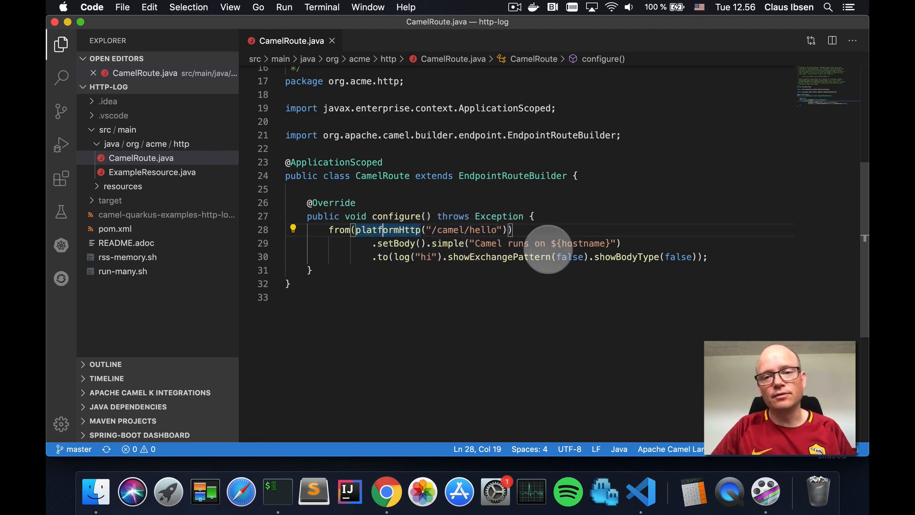
{"action": "left_click", "coordinate": [618, 243]}
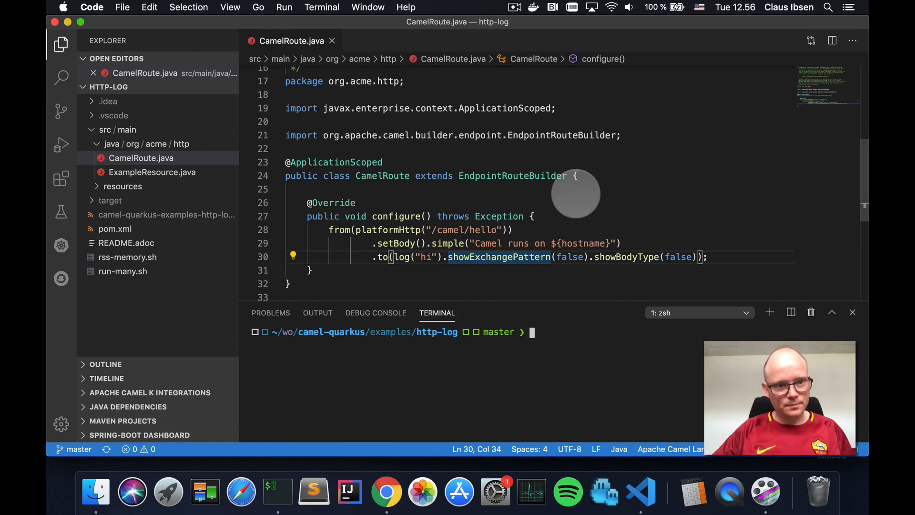
- Open README.adoc, start the app with mvn quarkus:dev, then close the README
{"action": "left_click", "coordinate": [126, 257]}
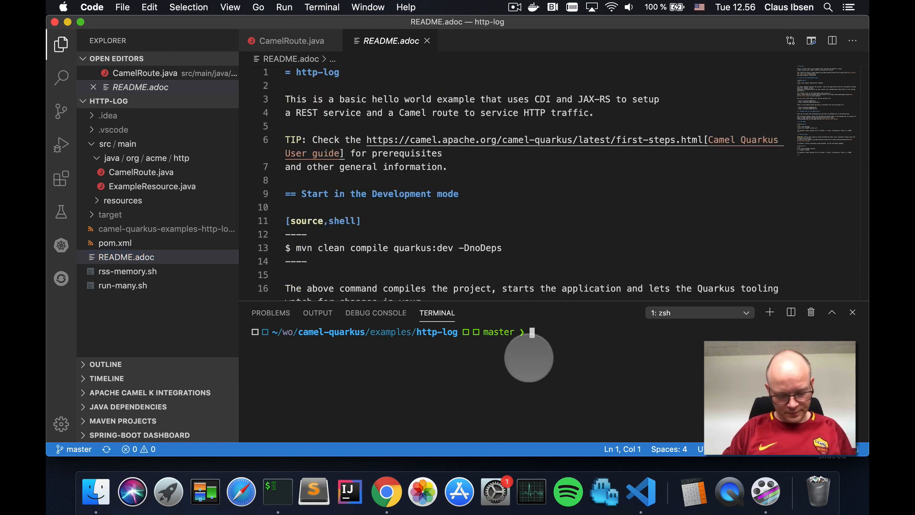
{"action": "type", "text": "mvn quark"}
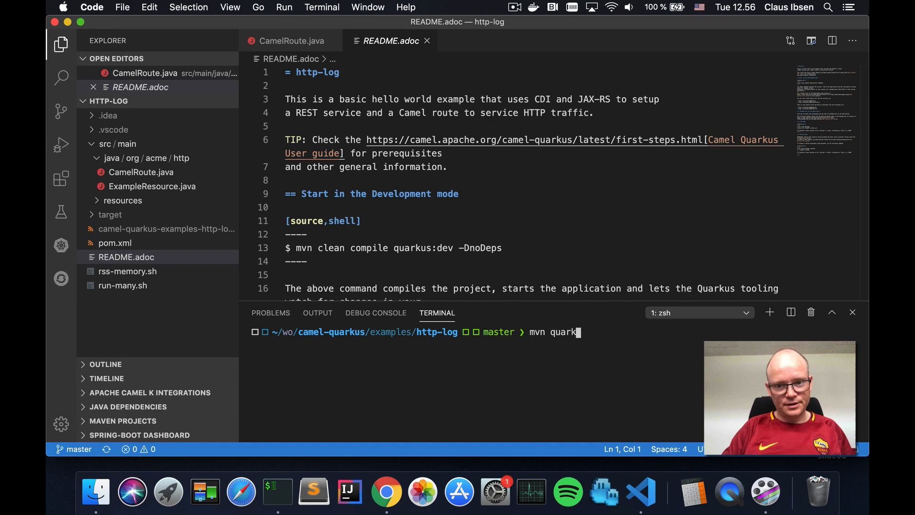
{"action": "type", "text": "us:dev"}
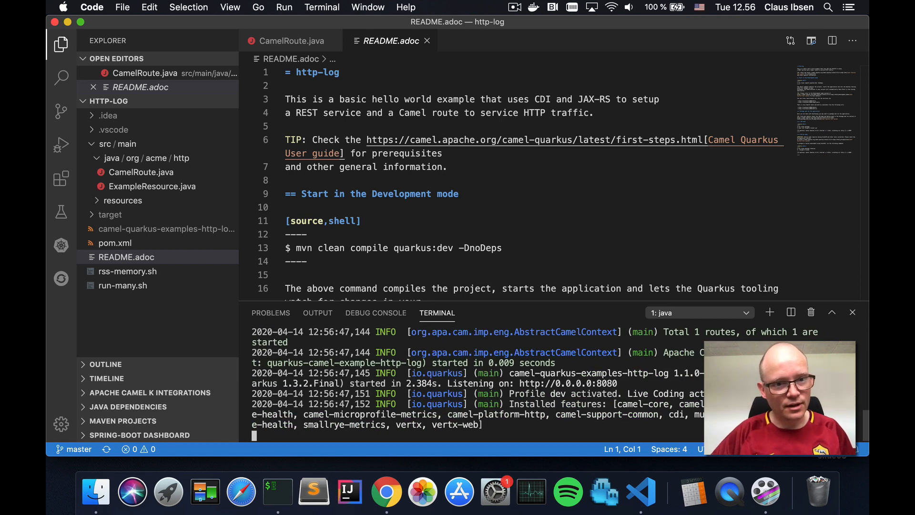
{"action": "left_click", "coordinate": [290, 41]}
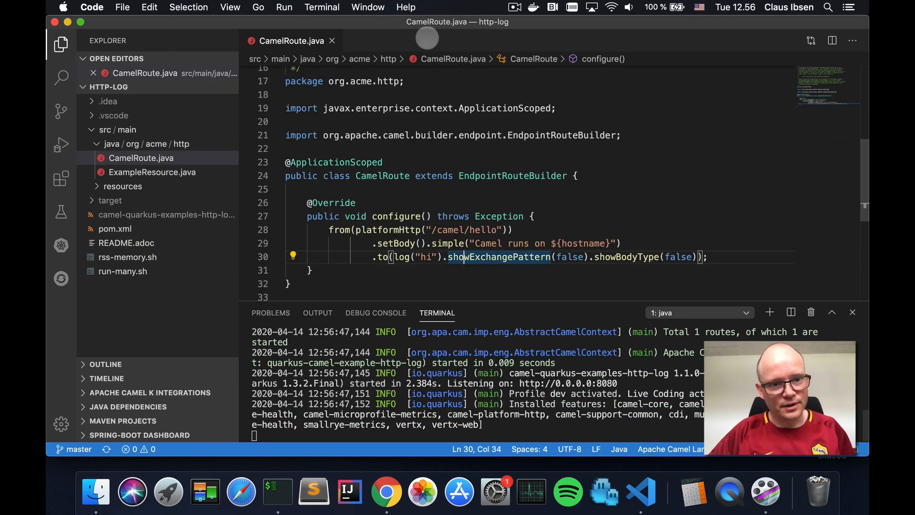
- Make hello() in ExampleResource return "bye" and verify it by reloading /hello
{"action": "left_click", "coordinate": [386, 490]}
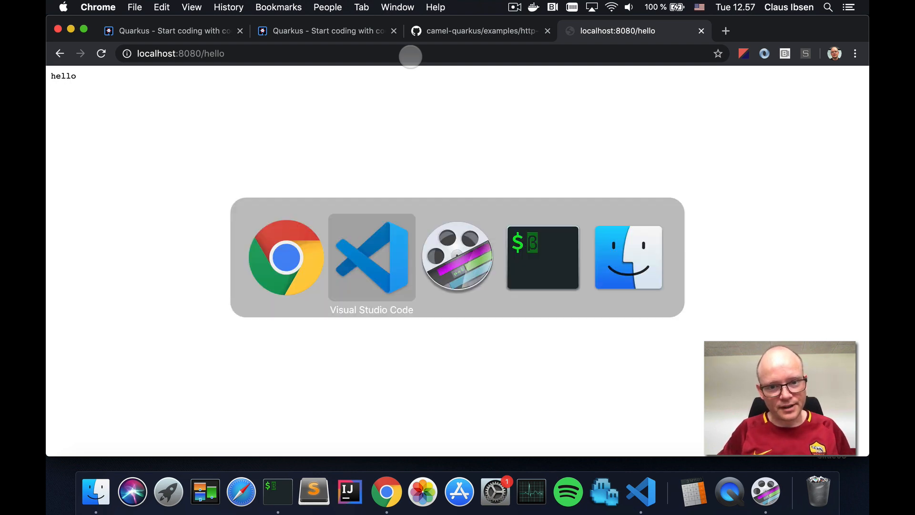
{"action": "left_click", "coordinate": [371, 257]}
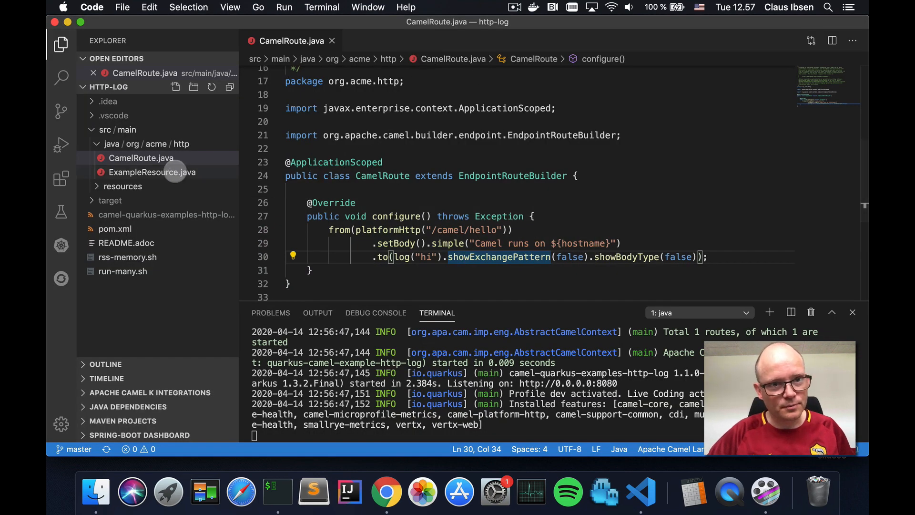
{"action": "left_click", "coordinate": [153, 171]}
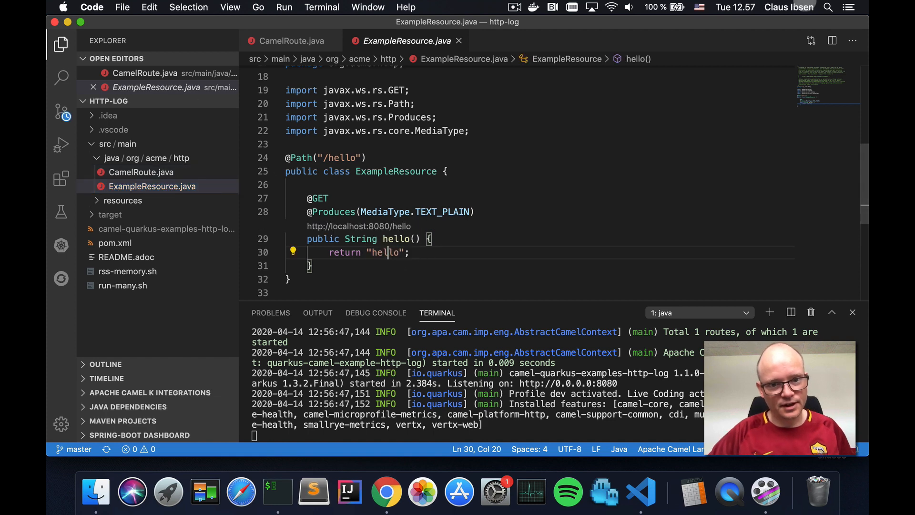
{"action": "key", "text": "Backspace"}
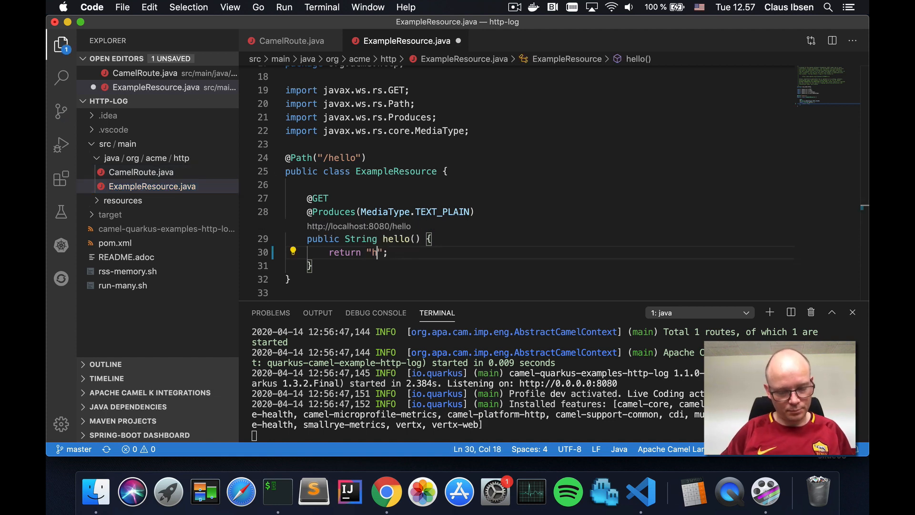
{"action": "type", "text": "ye"}
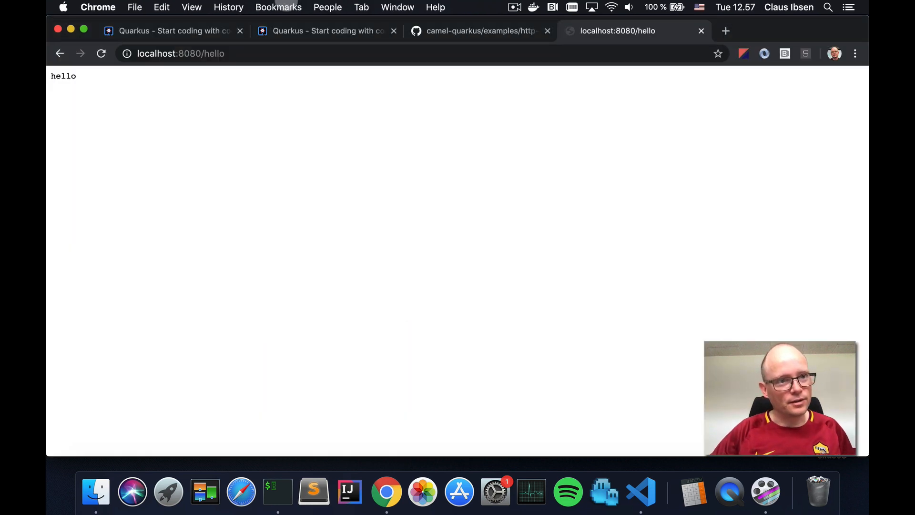
{"action": "left_click", "coordinate": [101, 53]}
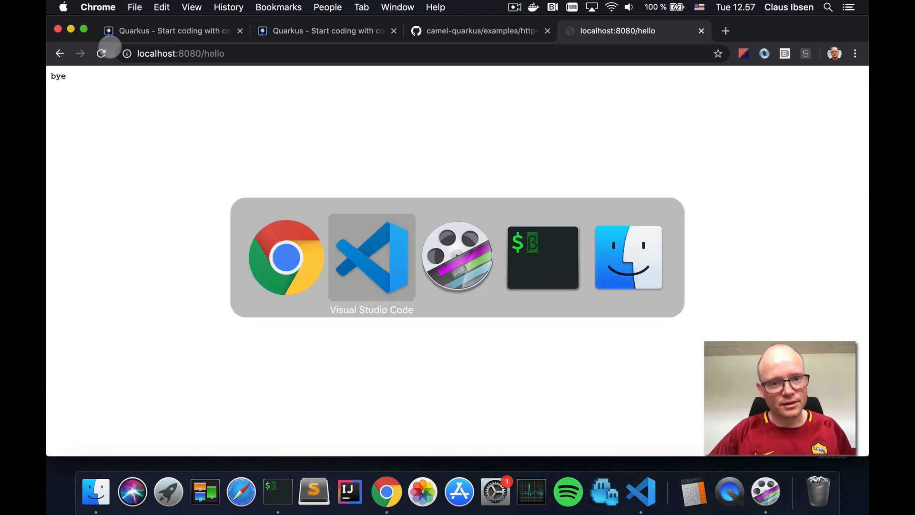
{"action": "left_click", "coordinate": [371, 257]}
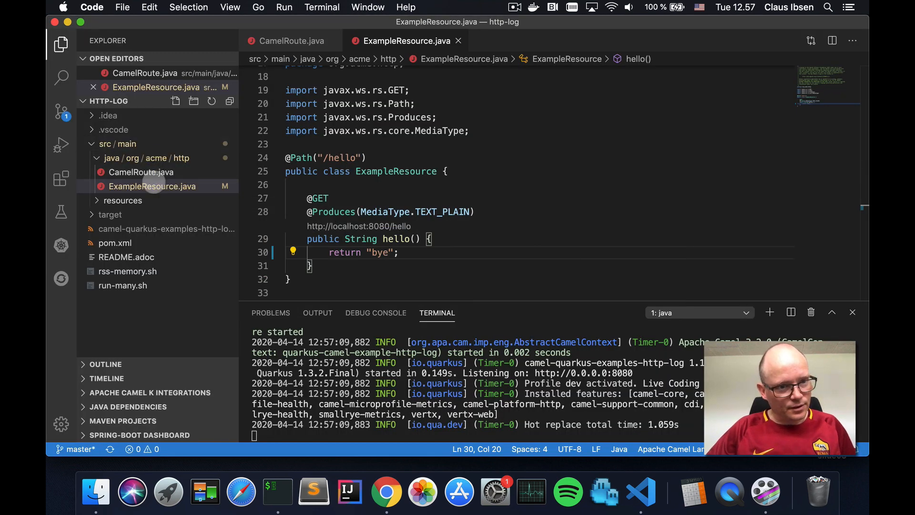
- Reload /camel/hello and add 'again' to the CamelRoute setBody reply text
{"action": "left_click", "coordinate": [291, 41]}
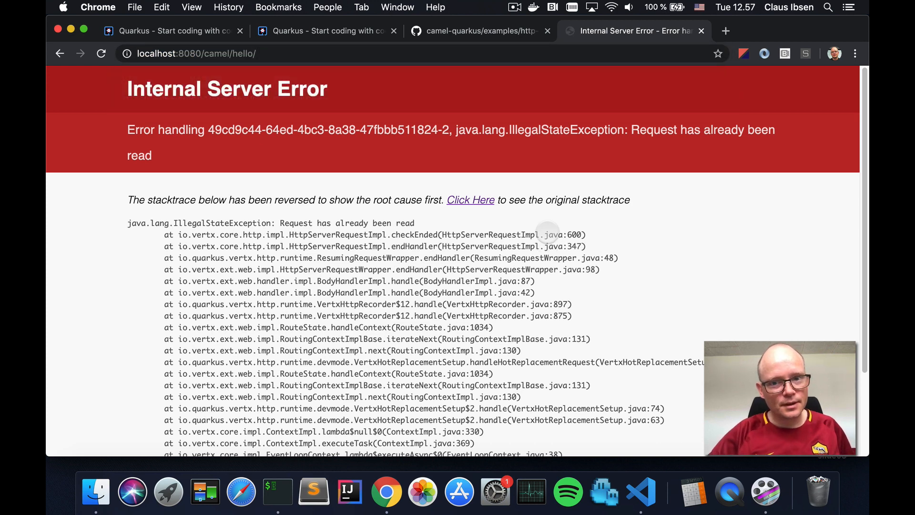
{"action": "left_click", "coordinate": [101, 54]}
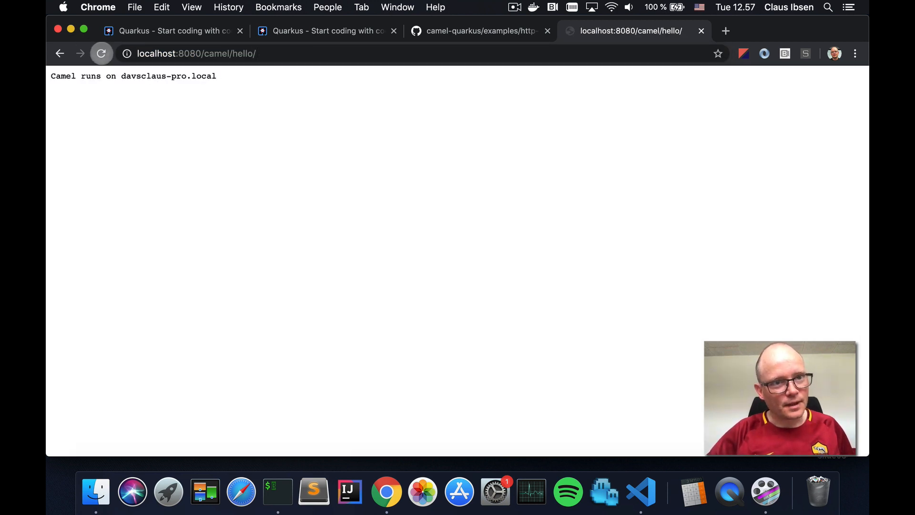
{"action": "left_click", "coordinate": [640, 491]}
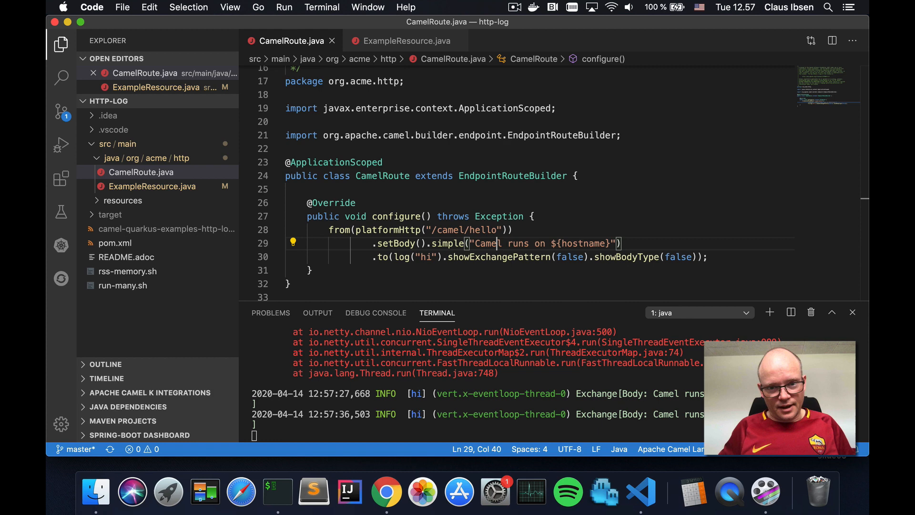
{"action": "type", "text": "again"}
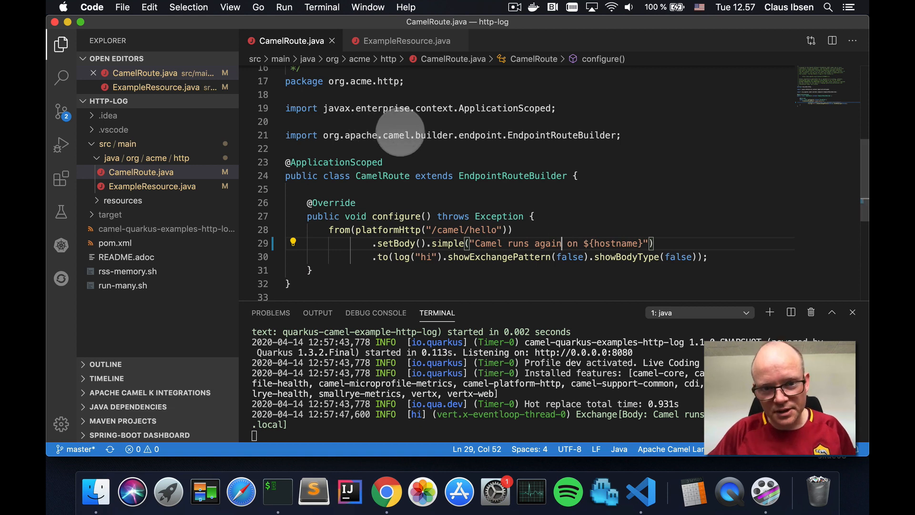
{"action": "mouse_move", "coordinate": [400, 135]}
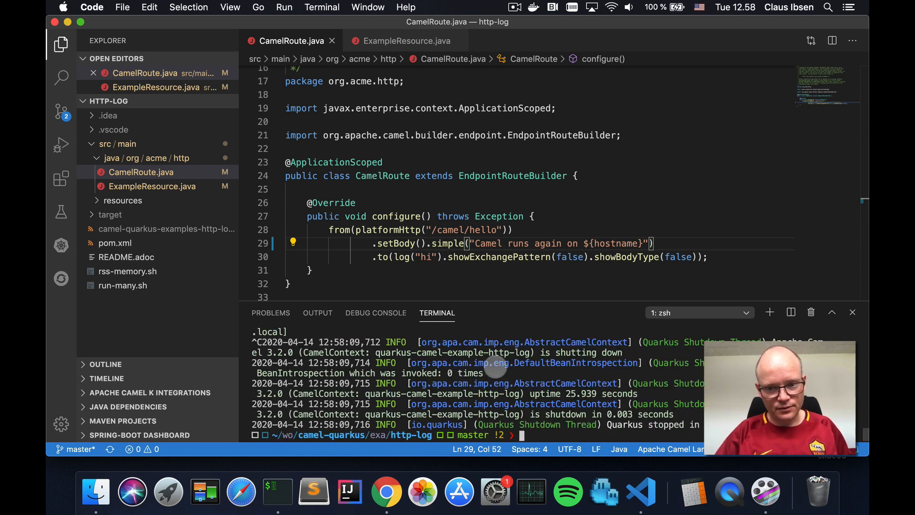
- Run mvn package on the http-log project in iTerm2
{"action": "left_click", "coordinate": [277, 491]}
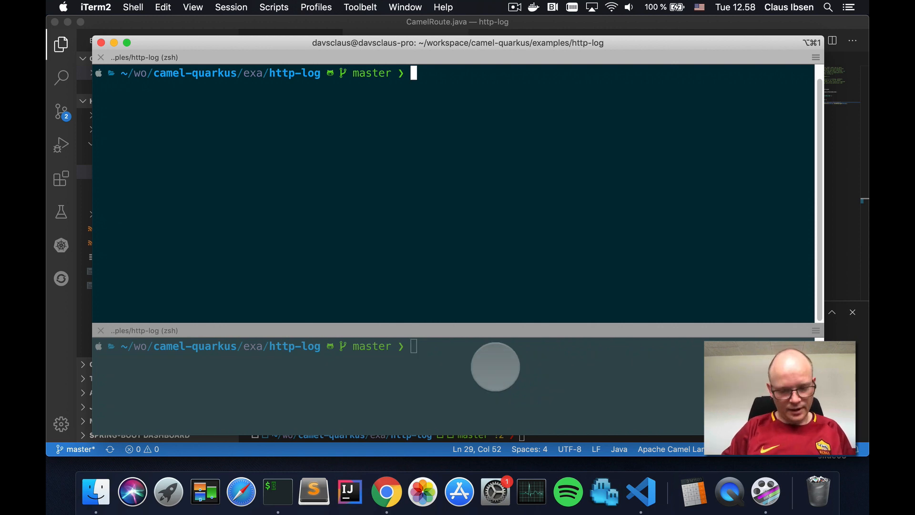
{"action": "type", "text": "mvn package"}
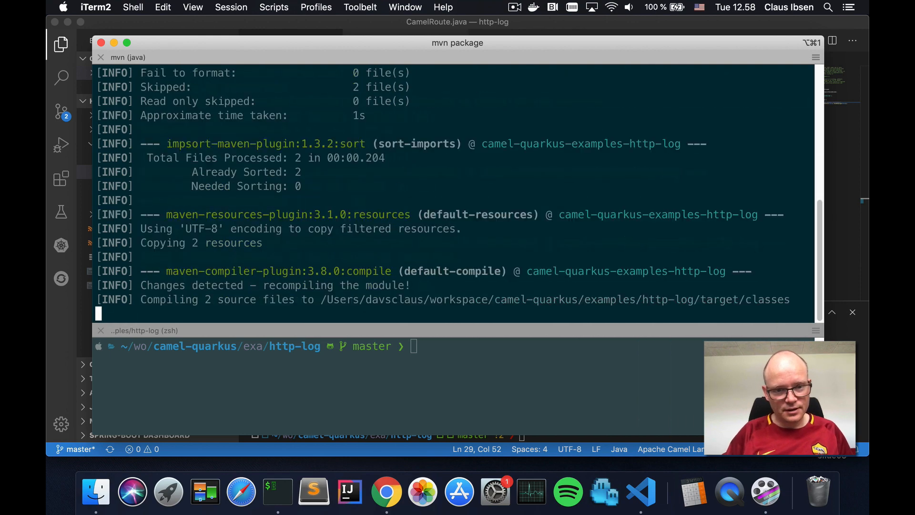
{"action": "scroll", "scroll_direction": "down", "scroll_amount": 3}
{"action": "type", "text": "java "}
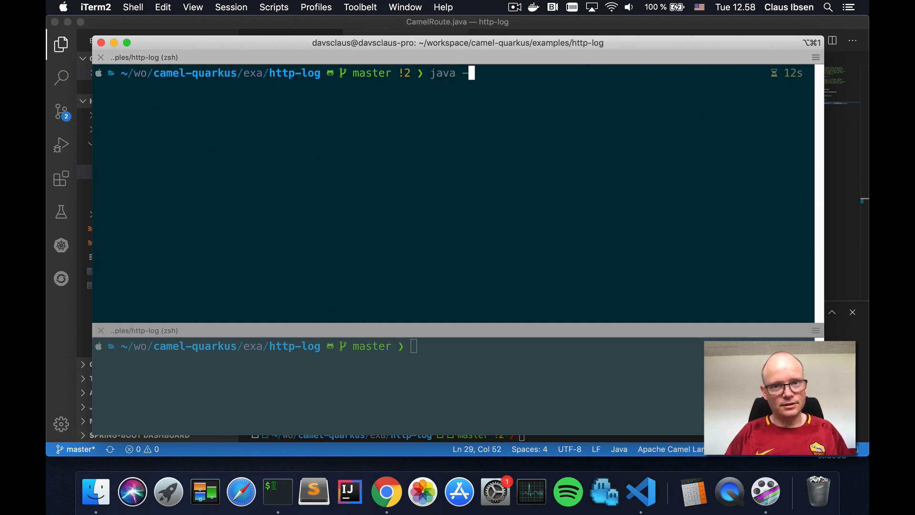
- Launch the packaged app with java -jar target/*runner.jar
{"action": "type", "text": "-jar target/*"}
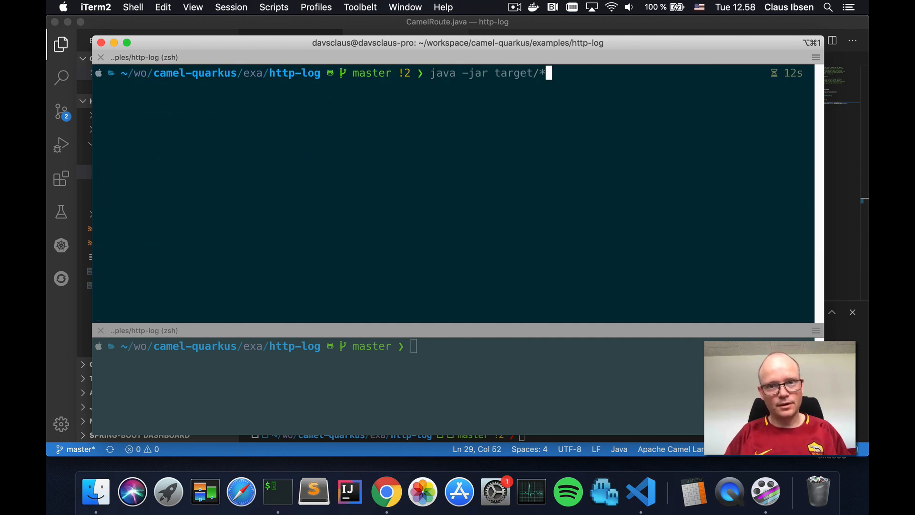
{"action": "type", "text": "run"}
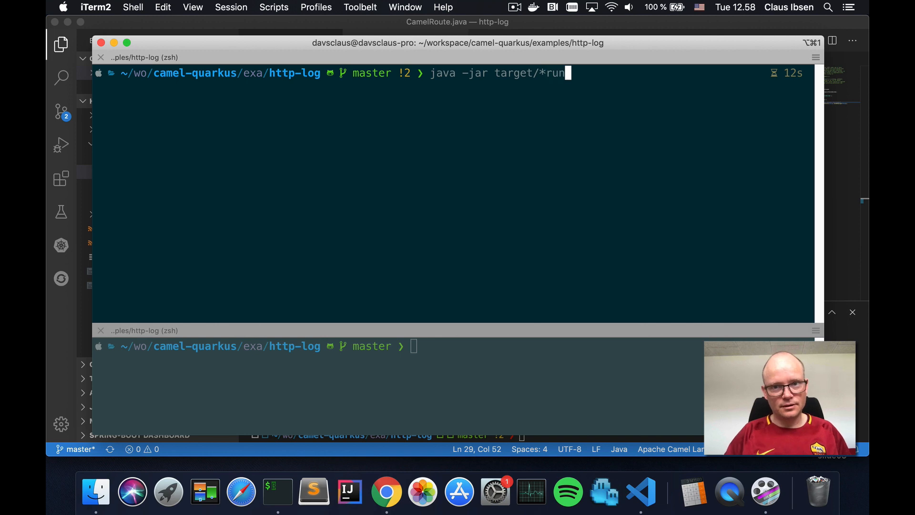
{"action": "type", "text": "ner.jar"}
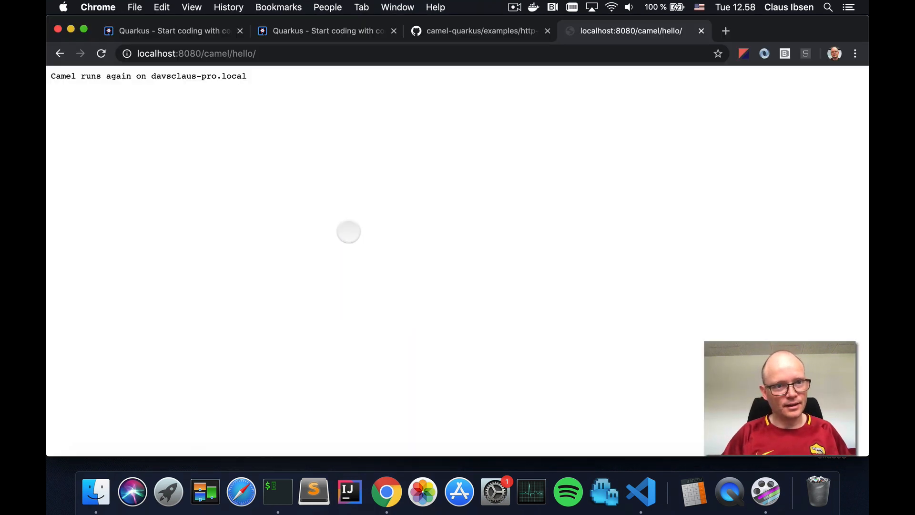
- Reload /camel/hello, then open localhost:8080/health/ showing all checks UP
{"action": "left_click", "coordinate": [196, 53]}
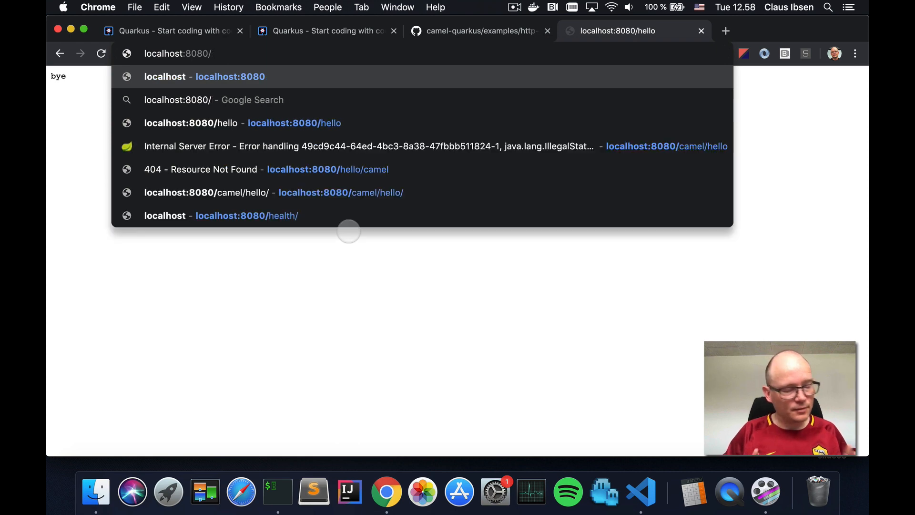
{"action": "type", "text": "hello"}
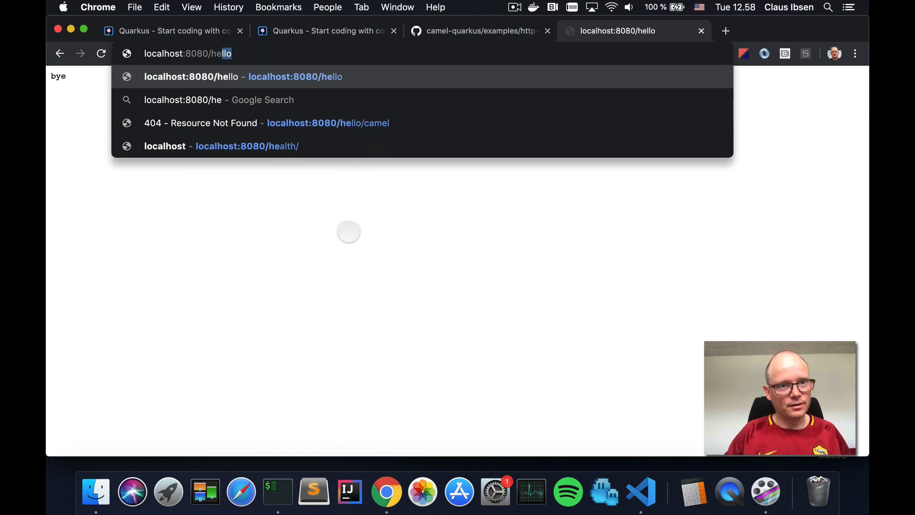
{"action": "left_click", "coordinate": [246, 146]}
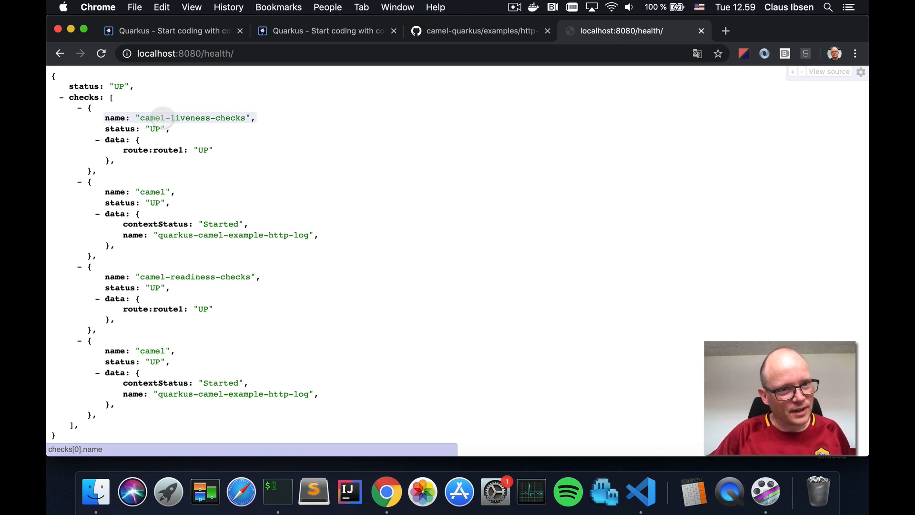
{"action": "mouse_move", "coordinate": [169, 276]}
{"action": "type", "text": "metrics"}
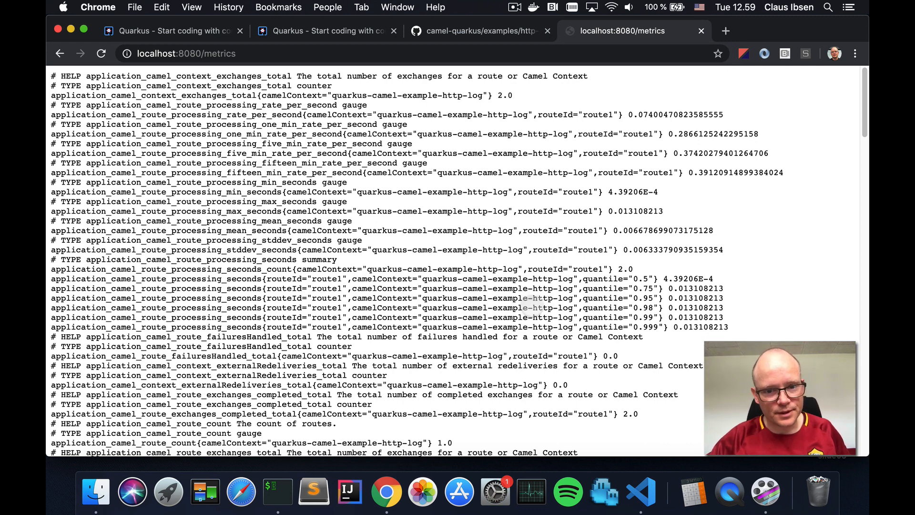
- Scroll metrics to the exchange counters and load /camel/hello in a new tab
{"action": "scroll", "scroll_direction": "down", "scroll_amount": 3}
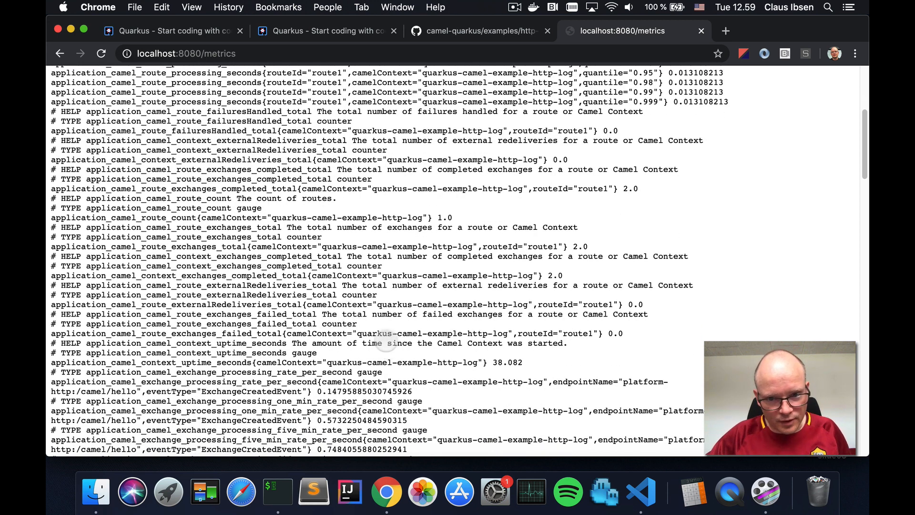
{"action": "mouse_move", "coordinate": [315, 260]}
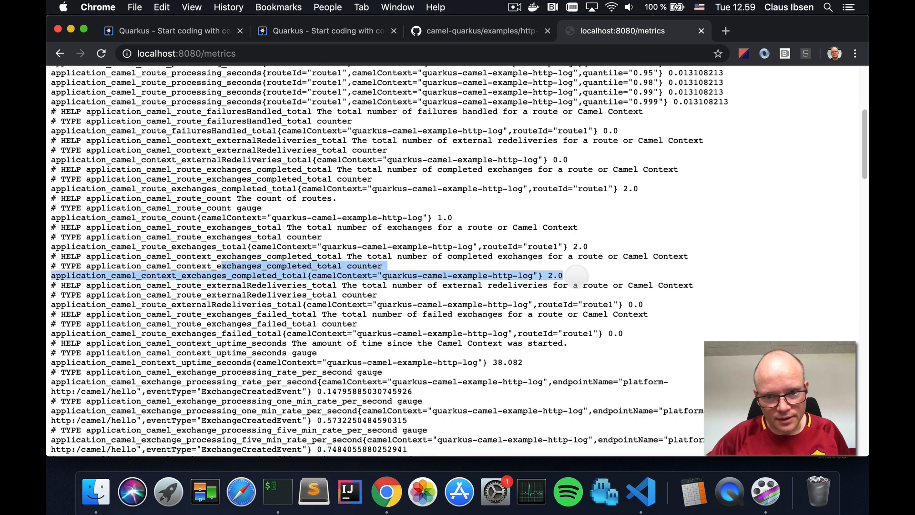
{"action": "mouse_move", "coordinate": [477, 114]}
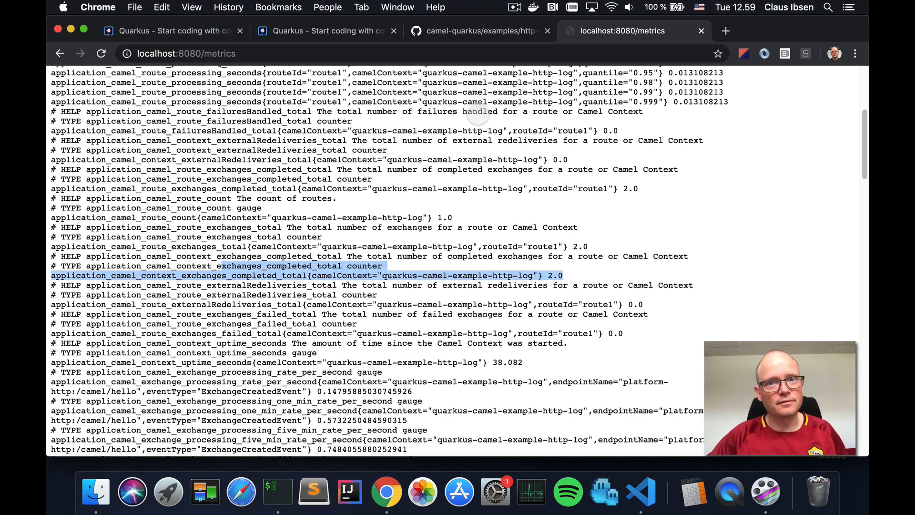
{"action": "left_click", "coordinate": [725, 31]}
{"action": "type", "text": "localhost:8080/camel"}
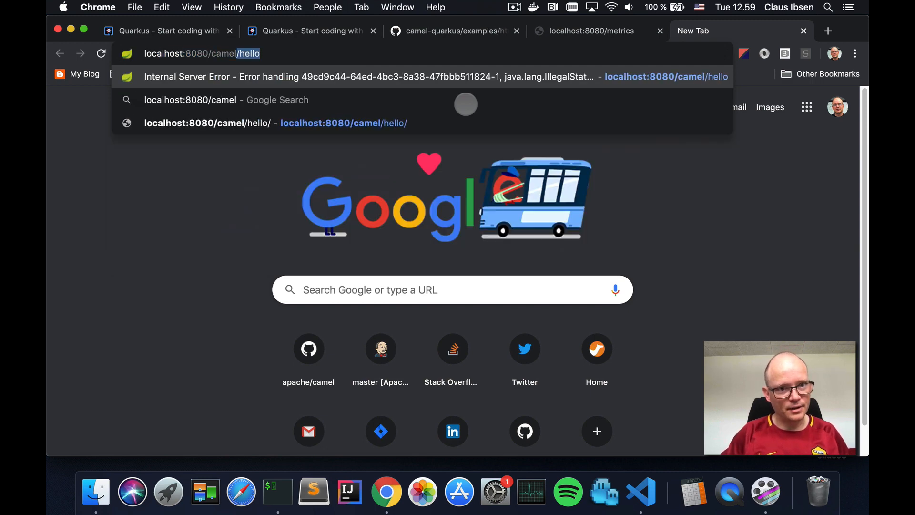
{"action": "key", "text": "Return"}
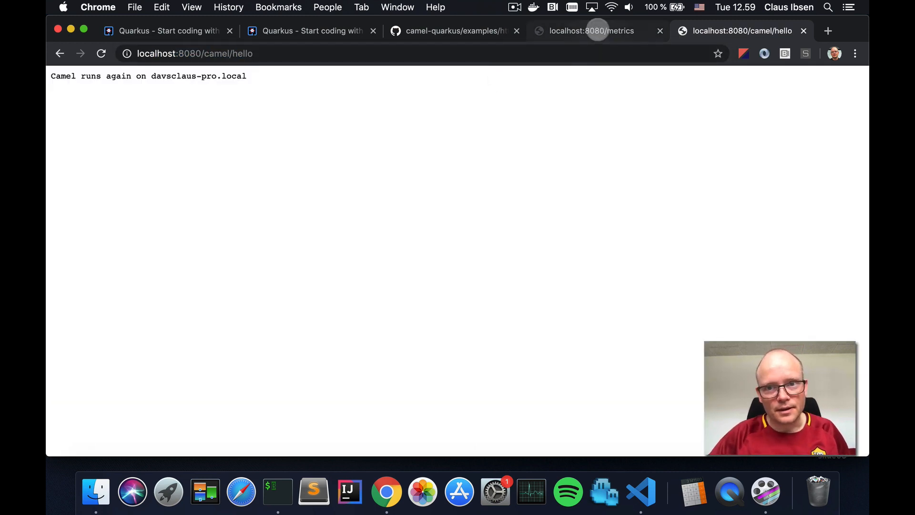
- Alternate tabs, calling /camel/hello and refreshing metrics twice to compare exchange counts
{"action": "left_click", "coordinate": [591, 30]}
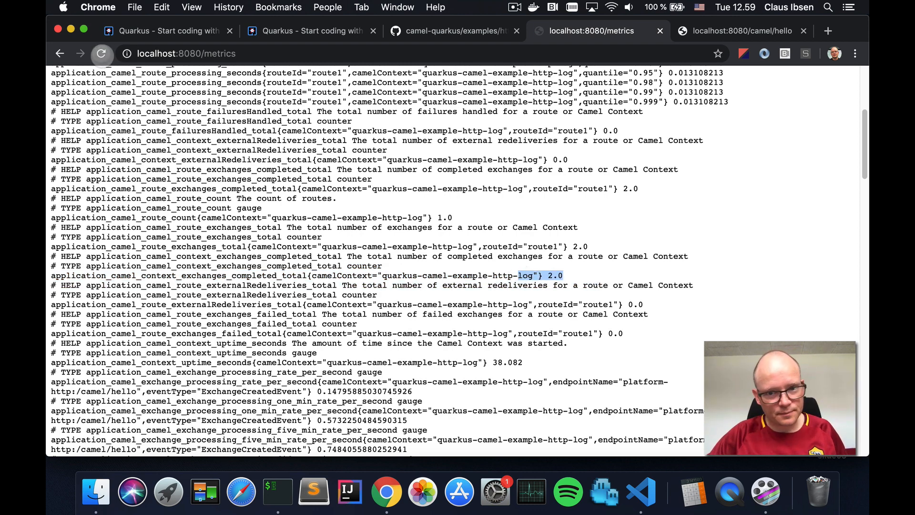
{"action": "left_click", "coordinate": [101, 53]}
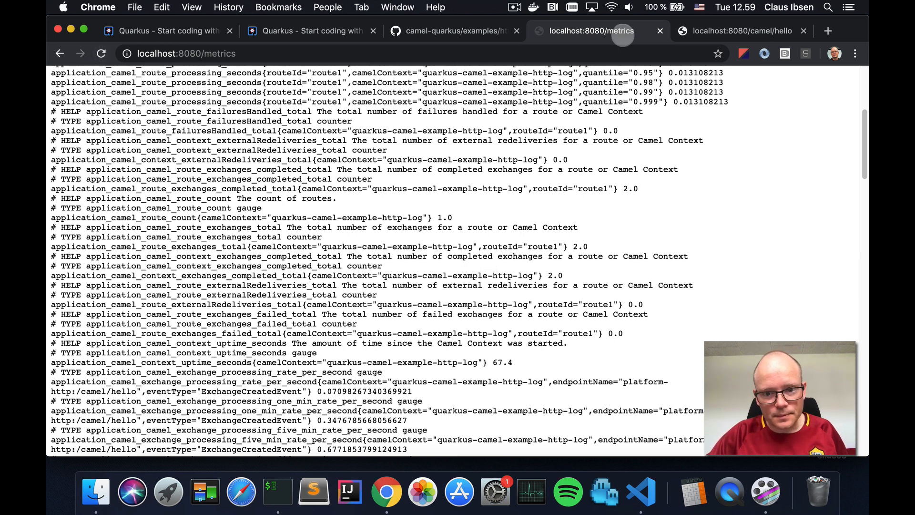
{"action": "left_click", "coordinate": [741, 30]}
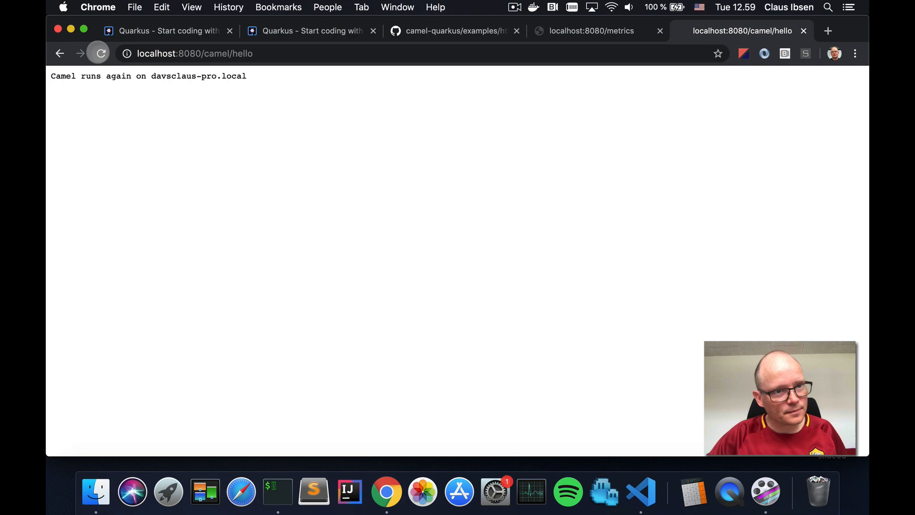
{"action": "left_click", "coordinate": [591, 30]}
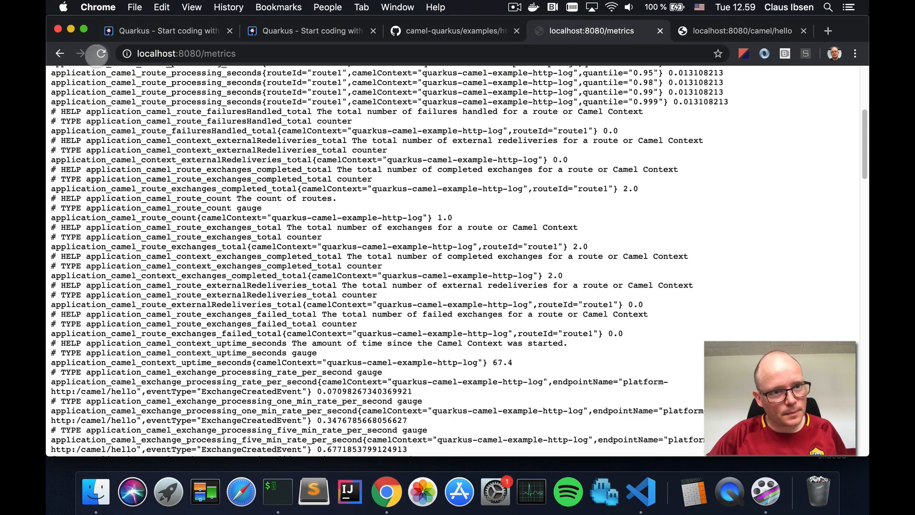
{"action": "left_click", "coordinate": [101, 53]}
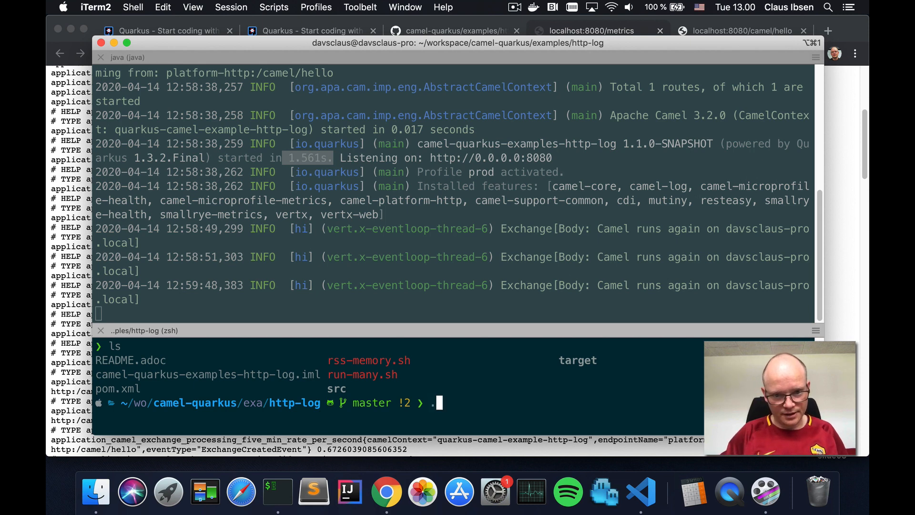
- Measure memory with ./rss-memory.sh, relaunch the jar with -Xmx32m, then stop it
{"action": "type", "text": "./rss-memory.sh"}
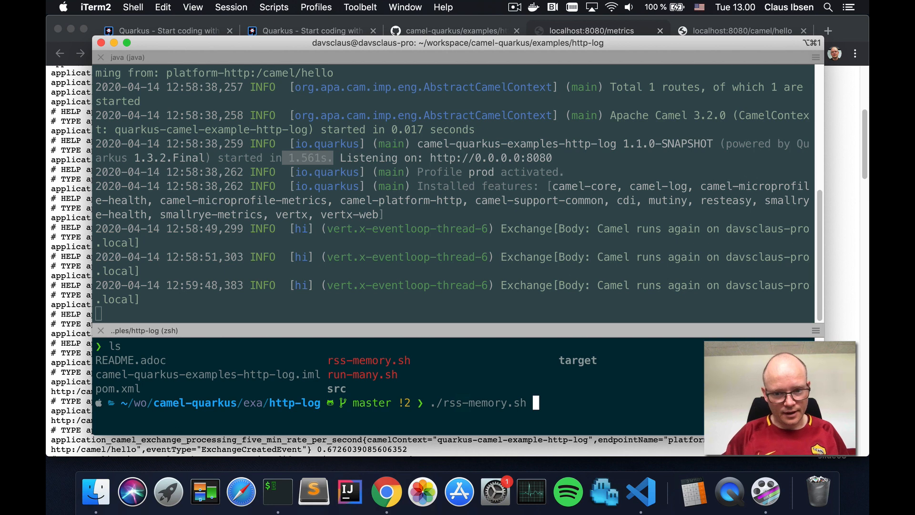
{"action": "key", "text": "Return"}
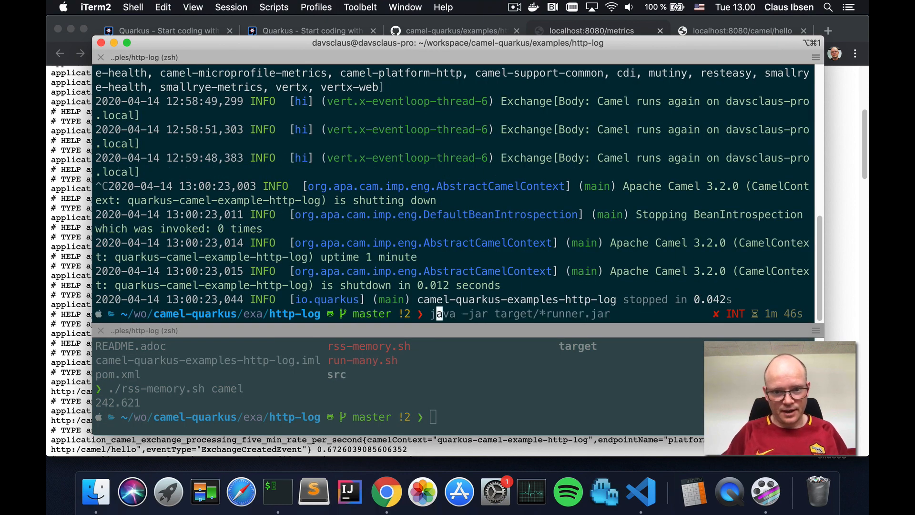
{"action": "type", "text": "-Xmx"}
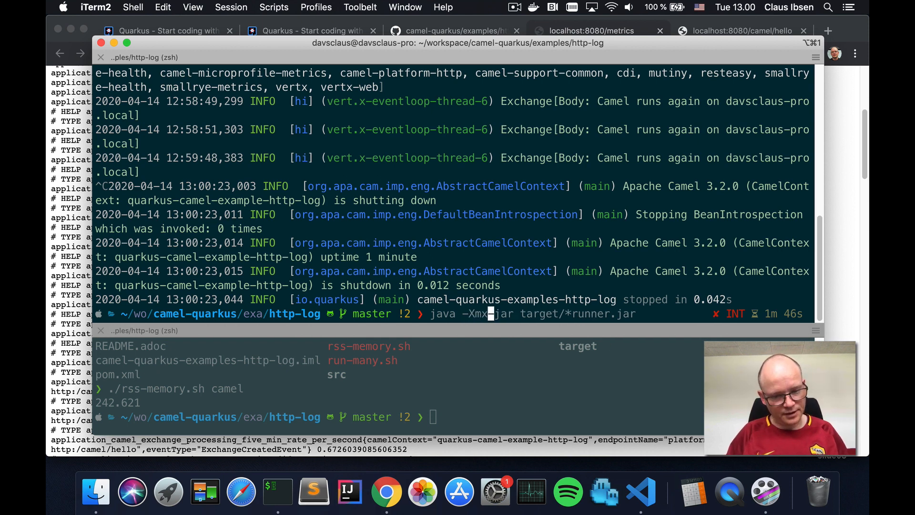
{"action": "type", "text": "32m"}
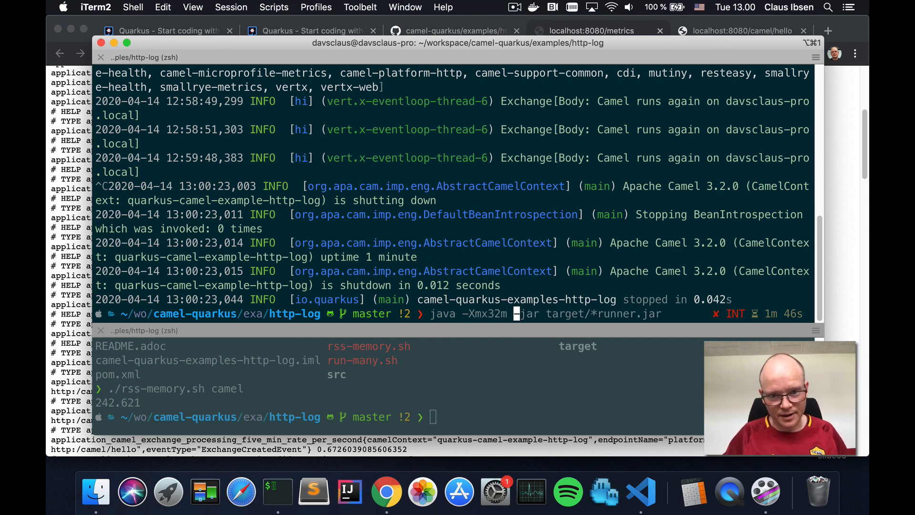
{"action": "key", "text": "Return"}
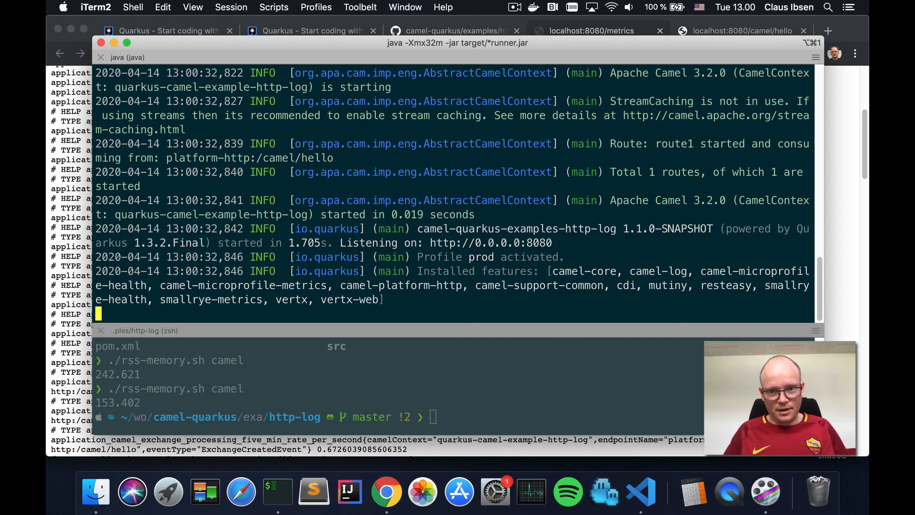
{"action": "key", "text": "ctrl+c"}
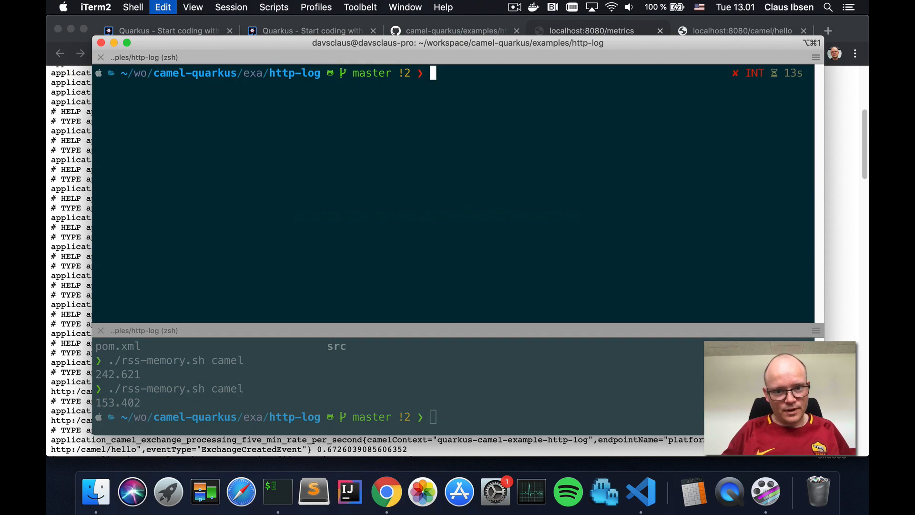
- Clear the terminal, review the README native section, and run mvn clean package -P native
{"action": "type", "text": "c"}
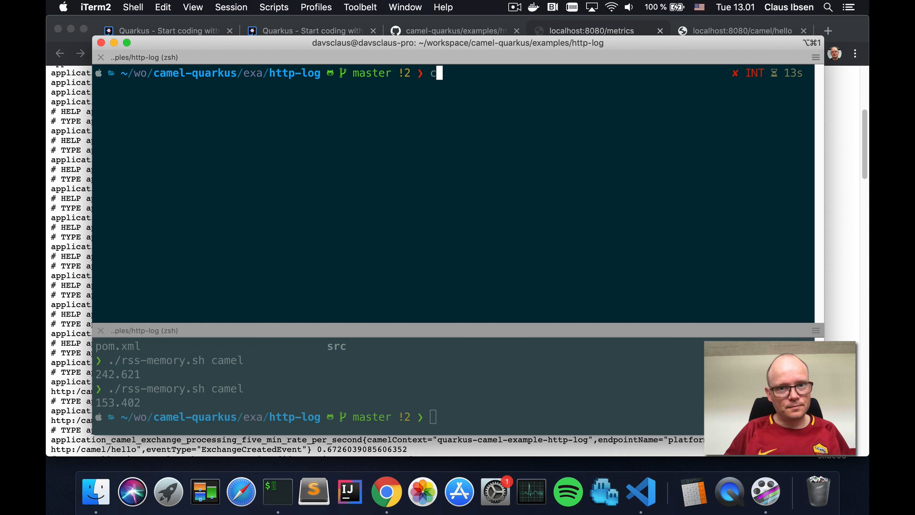
{"action": "key", "text": "Return"}
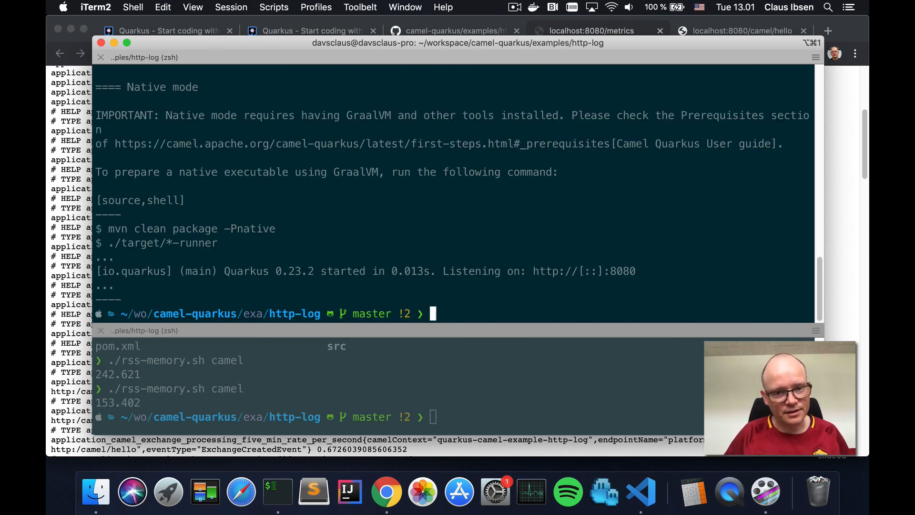
{"action": "type", "text": "mvn"}
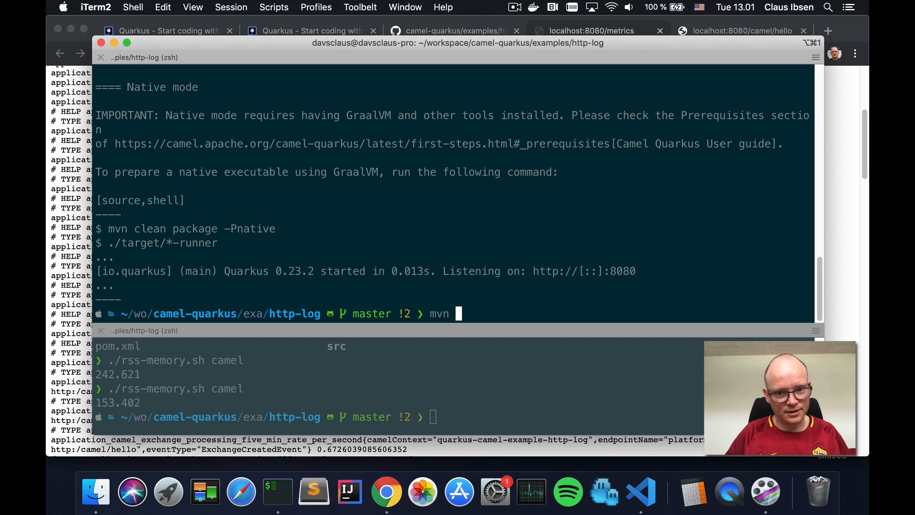
{"action": "type", "text": "clean package -P nat"}
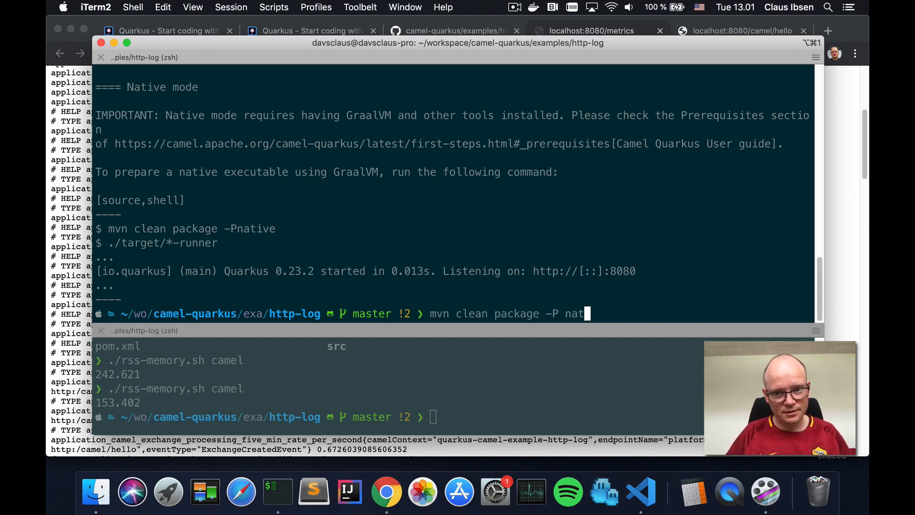
{"action": "key", "text": "Return"}
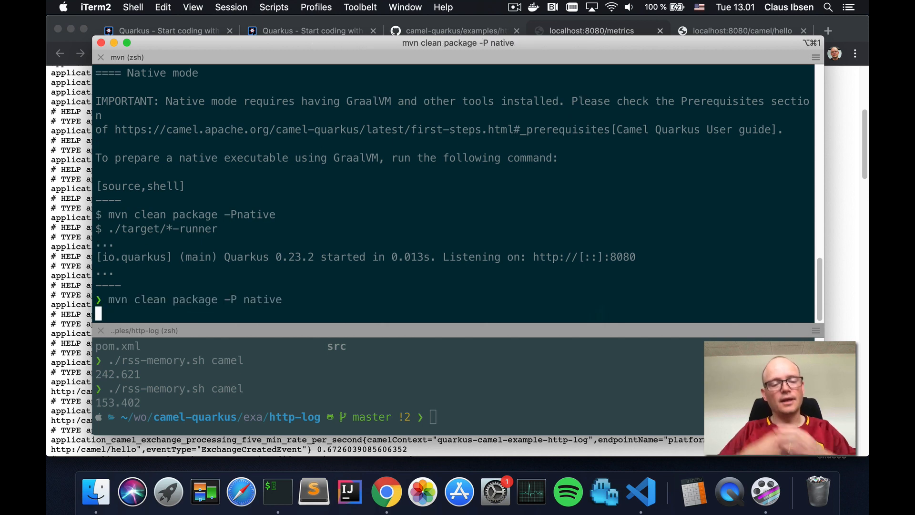
{"action": "key", "text": "Return"}
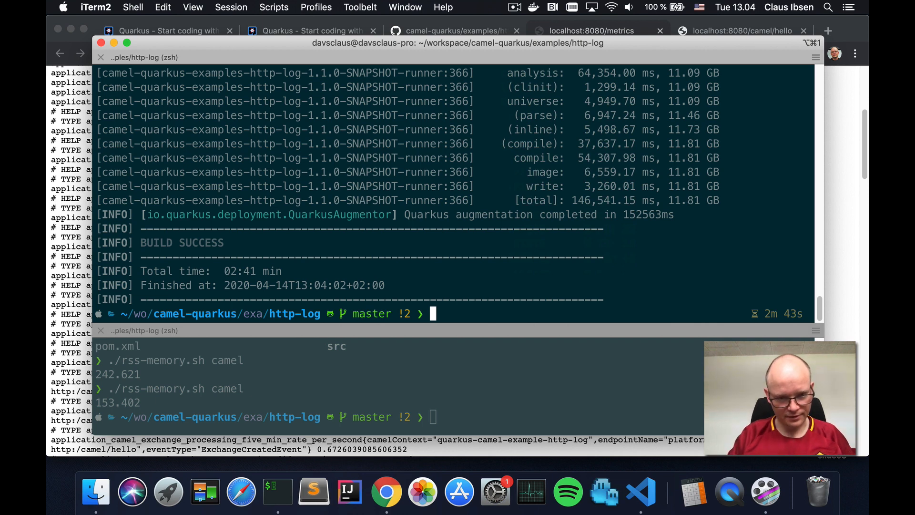
- List the target folder with ls -l, showing the 46 MB native runner executable
{"action": "type", "text": "ls -l"}
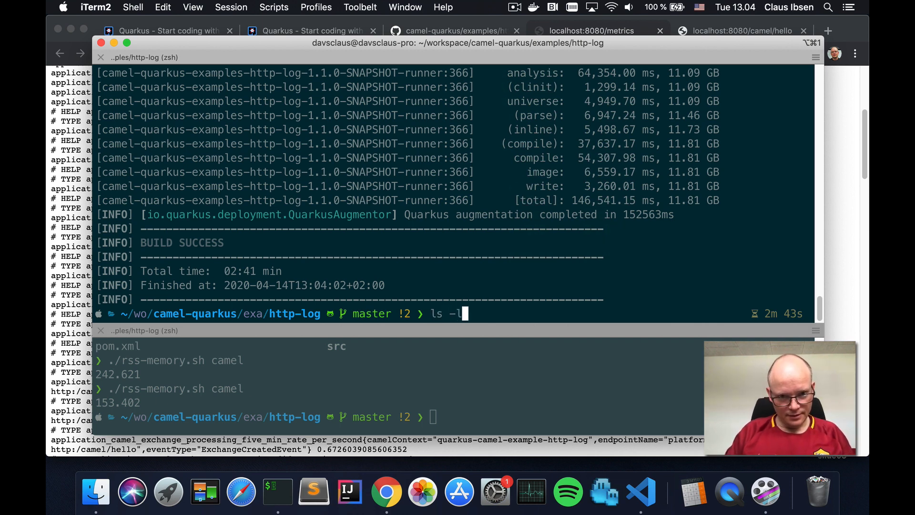
{"action": "key", "text": "Return"}
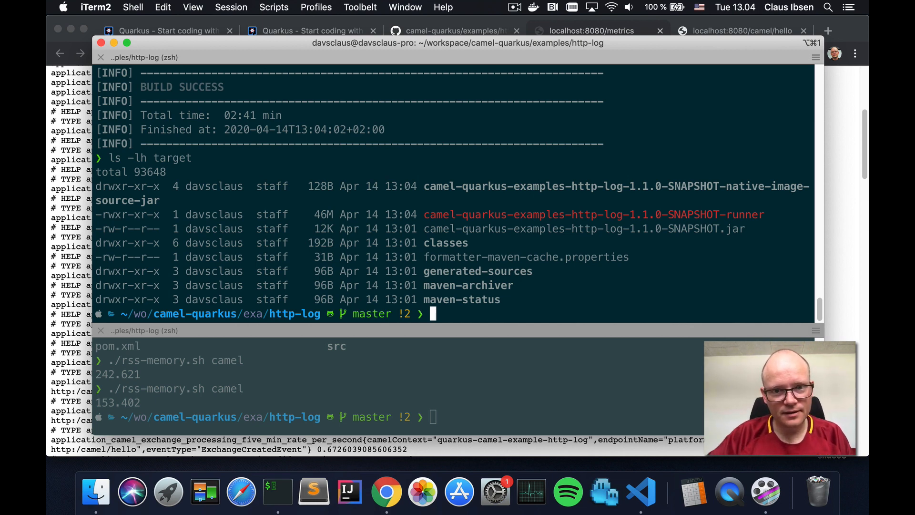
{"action": "mouse_move", "coordinate": [415, 215]}
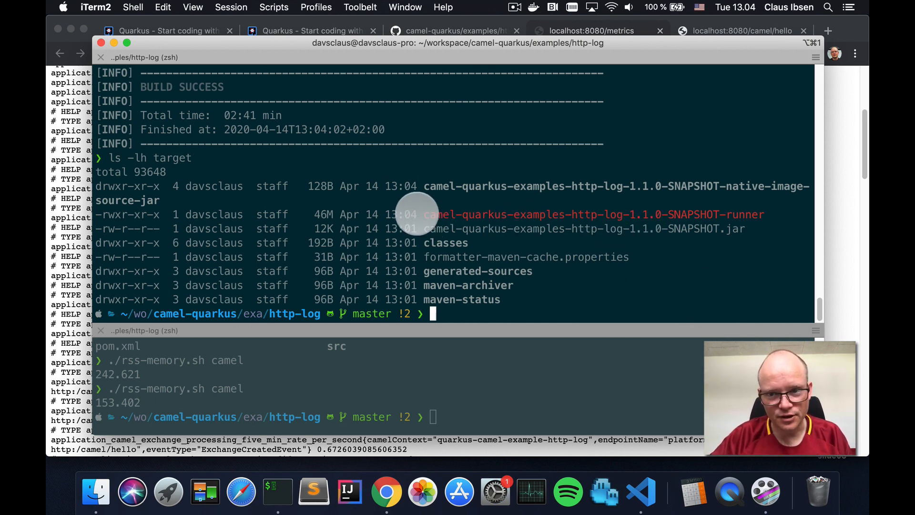
{"action": "mouse_move", "coordinate": [336, 214]}
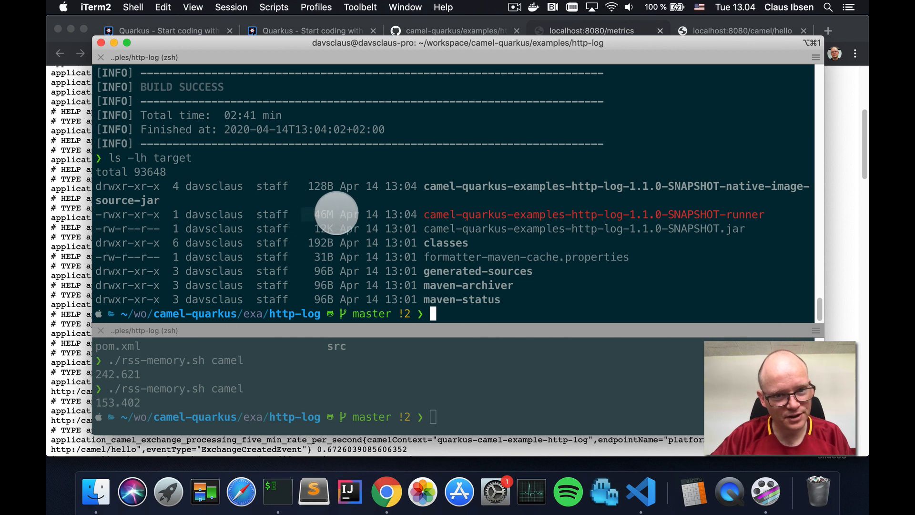
{"action": "mouse_move", "coordinate": [548, 210]}
{"action": "type", "text": "./t"}
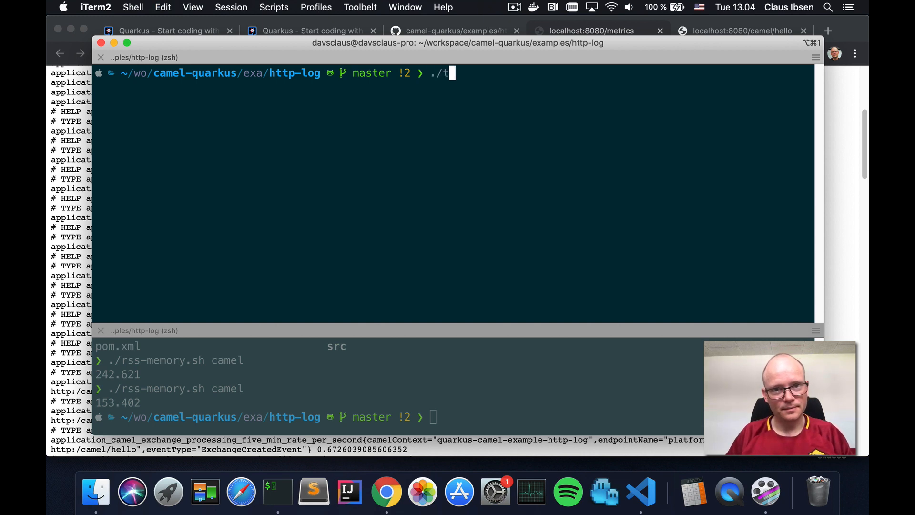
- Run ./target/camel-quarkus-examples-http-log-1.1.0-SNAPSHOT-runner, which starts in 0.034 seconds
{"action": "type", "text": "arget/camel-quarkus-examples-http-log-1.1.0-SNAPSHOT-runner"}
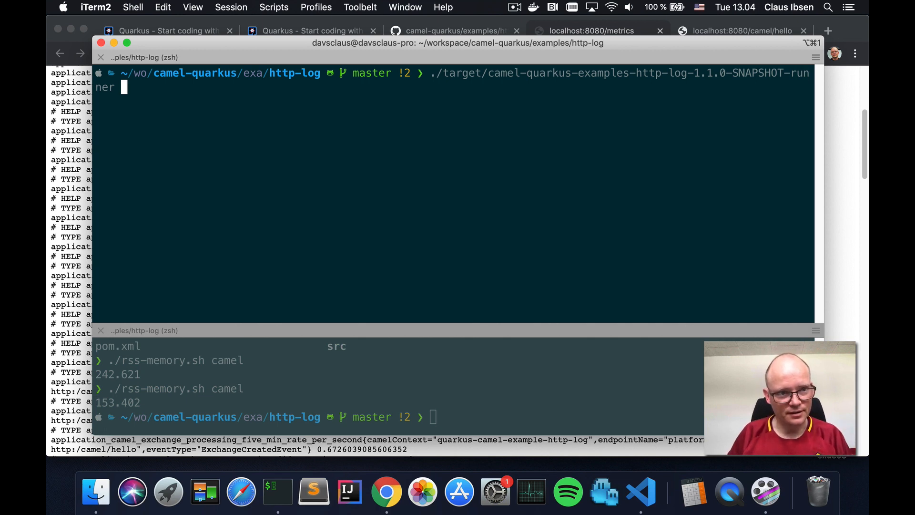
{"action": "key", "text": "Return"}
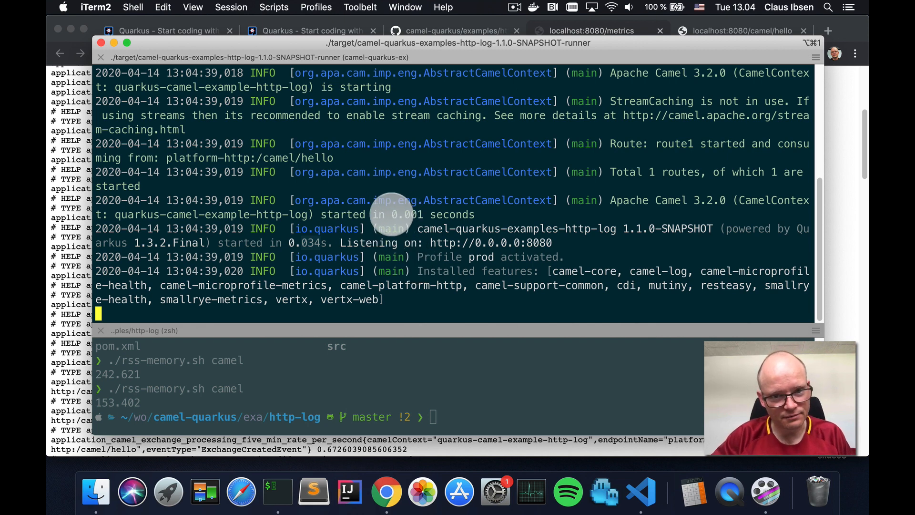
{"action": "mouse_move", "coordinate": [528, 283]}
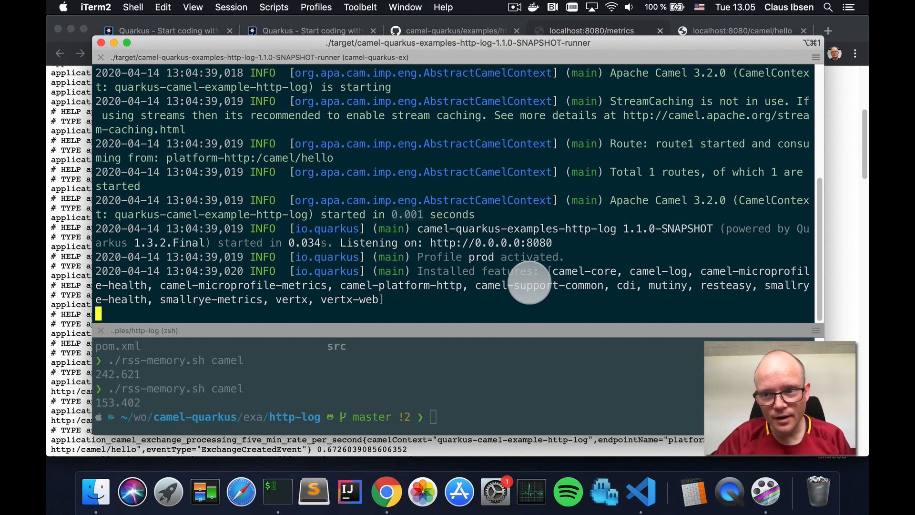
{"action": "mouse_move", "coordinate": [461, 295]}
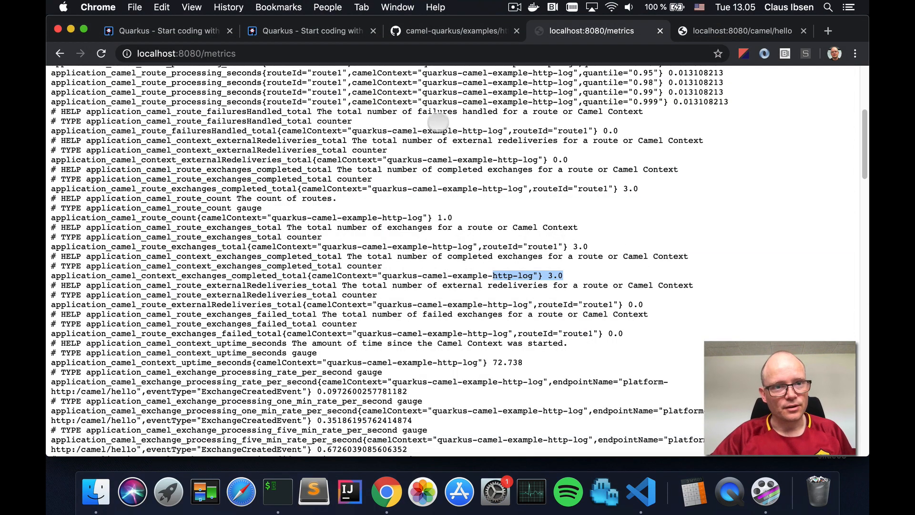
- Call the hello endpoint, then check localhost:8080/metrics shows 8 completed exchanges
{"action": "scroll", "scroll_direction": "down", "scroll_amount": 3}
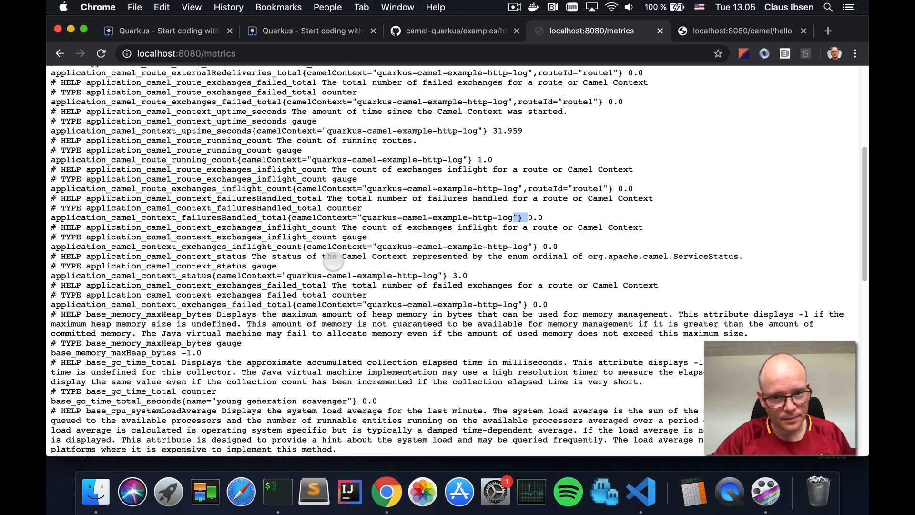
{"action": "mouse_move", "coordinate": [294, 210]}
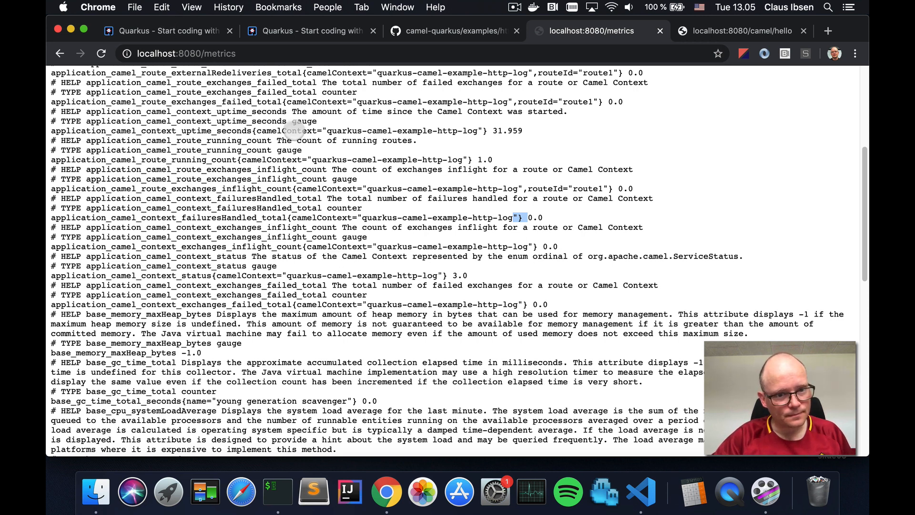
{"action": "left_click", "coordinate": [187, 53]}
{"action": "type", "text": "camel/hello/"}
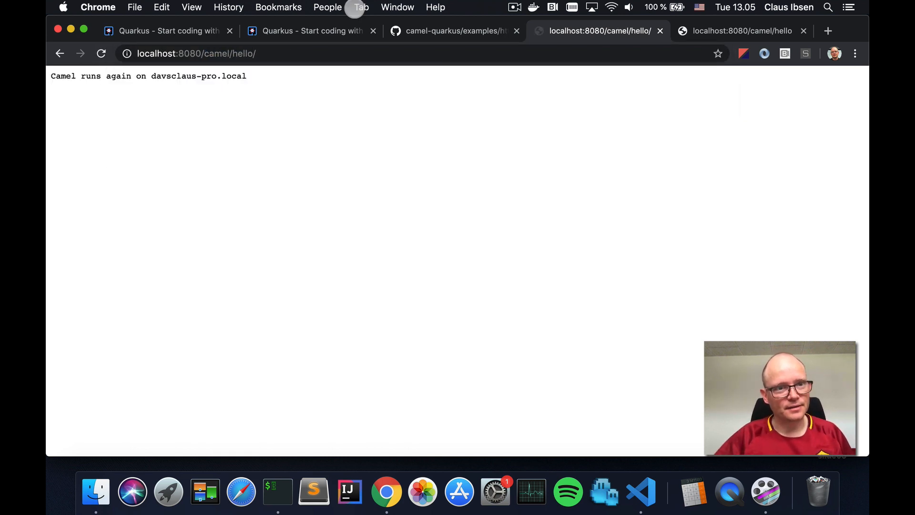
{"action": "left_click", "coordinate": [101, 53]}
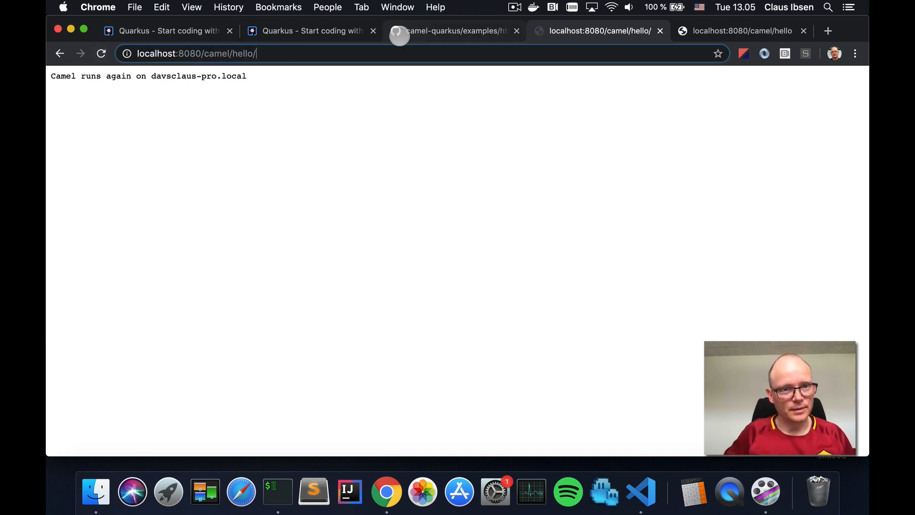
{"action": "type", "text": "localhost:8080/metrics"}
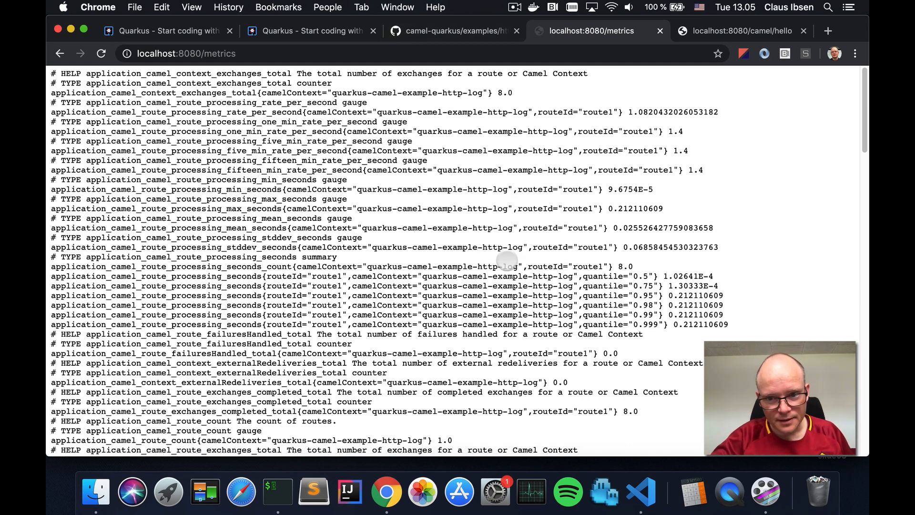
{"action": "scroll", "scroll_direction": "down", "scroll_amount": 3}
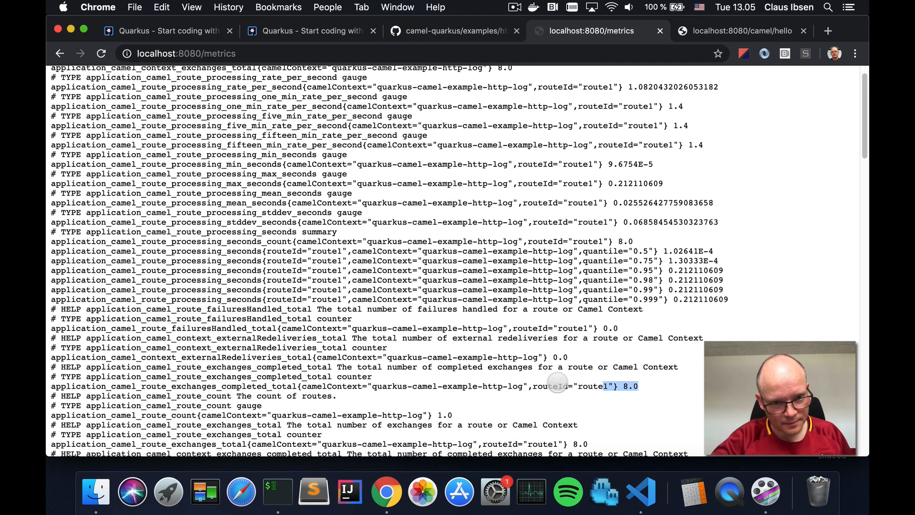
{"action": "scroll", "scroll_direction": "up", "scroll_amount": 3}
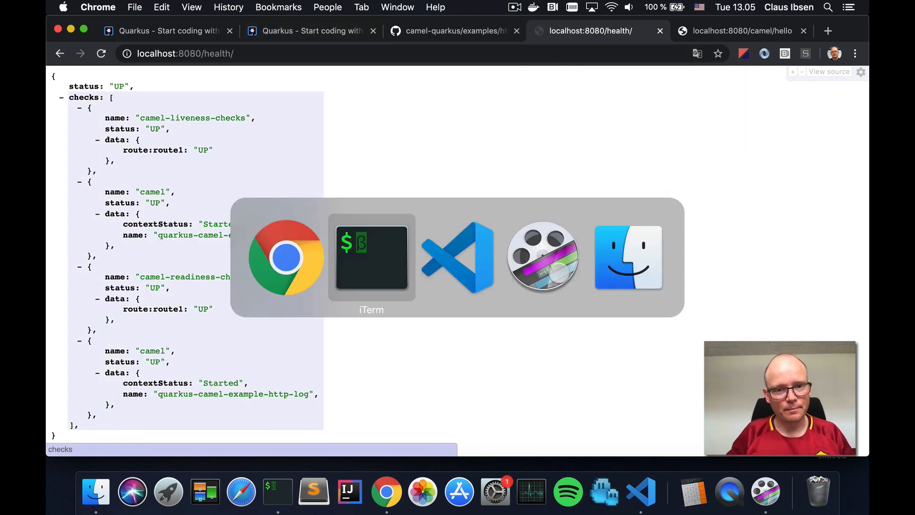
- Measure the native app's memory (about 38.5 MB), then stop it with Ctrl+C
{"action": "left_click", "coordinate": [371, 257]}
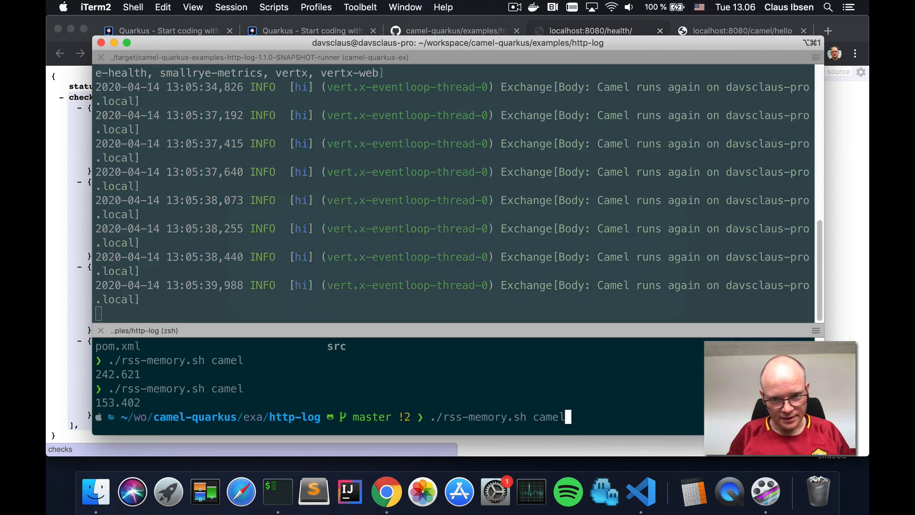
{"action": "key", "text": "Return"}
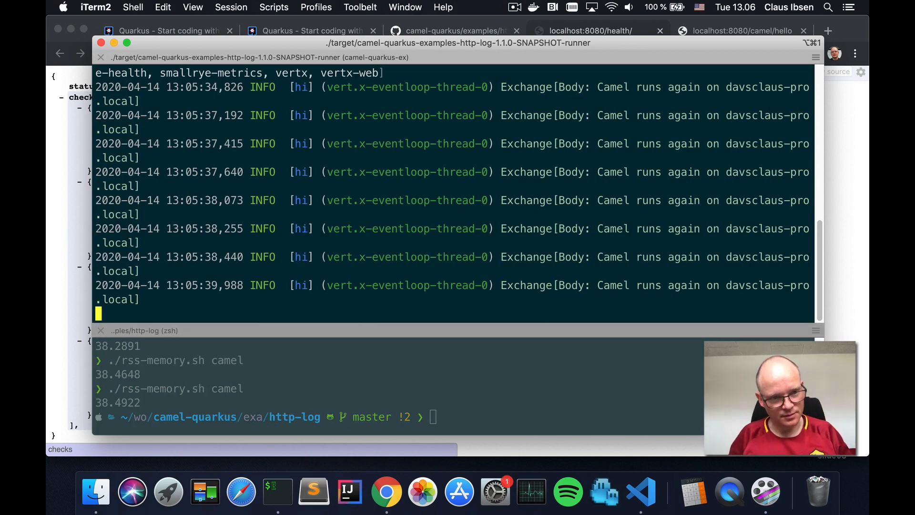
{"action": "key", "text": "ctrl+c"}
{"action": "type", "text": "ls"}
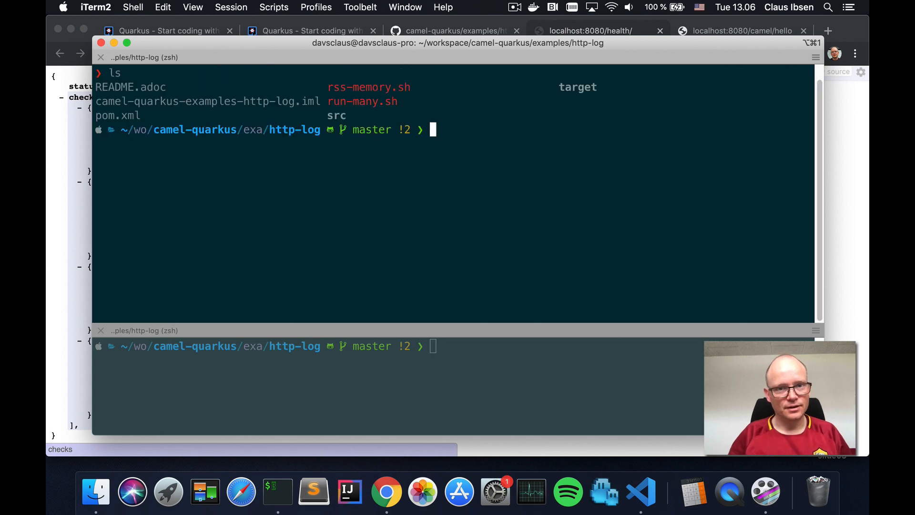
- Show run-many.sh, launch the 100 instances, and run ./rss-memory.sh camel
{"action": "type", "text": "car"}
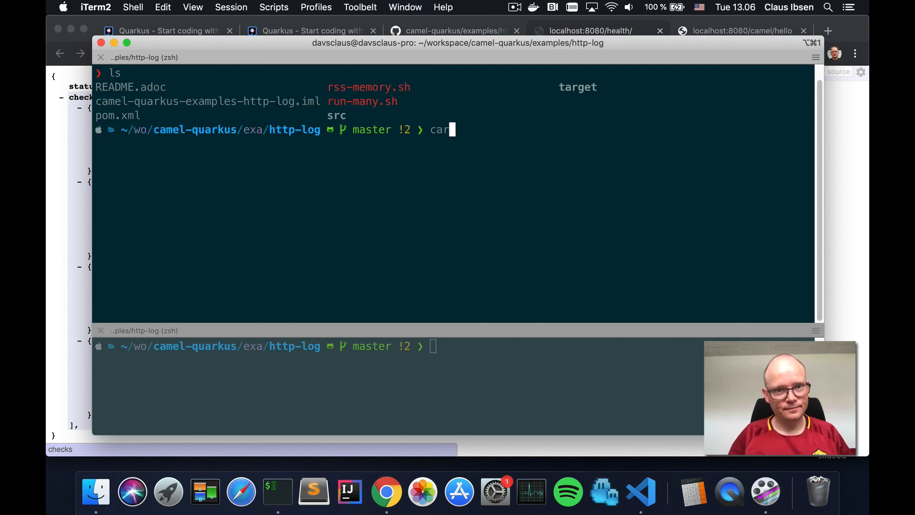
{"action": "key", "text": "Return"}
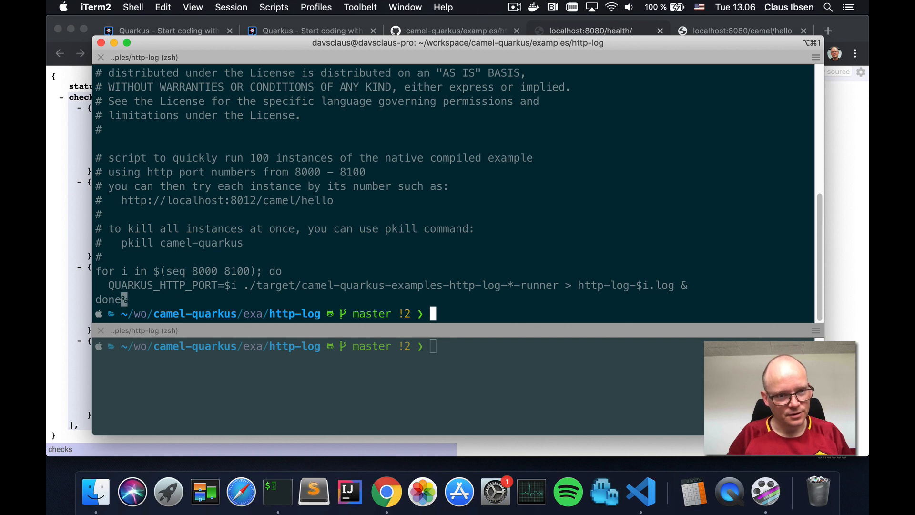
{"action": "mouse_move", "coordinate": [204, 271]}
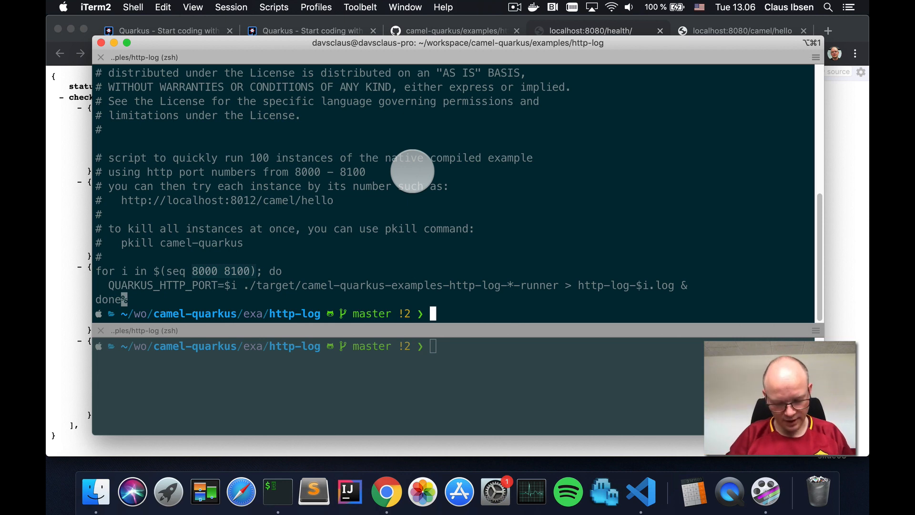
{"action": "type", "text": "./run-many.sh"}
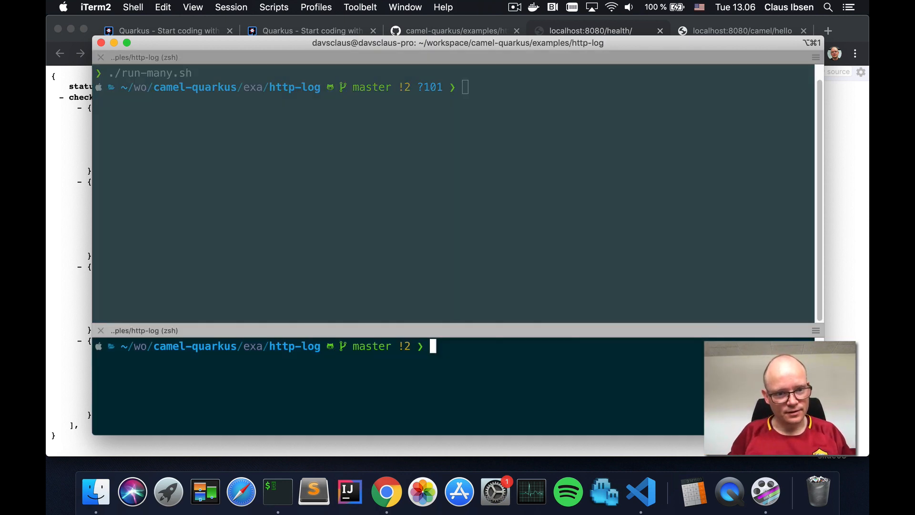
{"action": "type", "text": "./rss-memory.sh camel"}
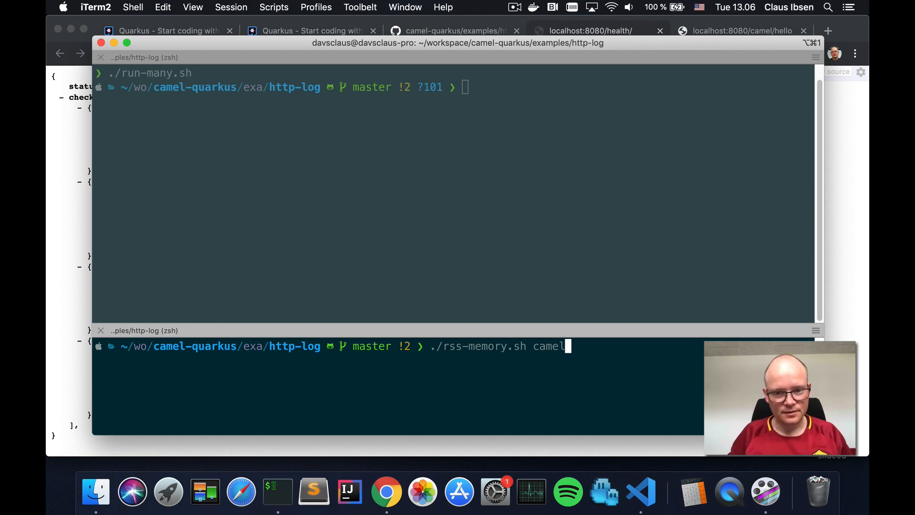
{"action": "key", "text": "Return"}
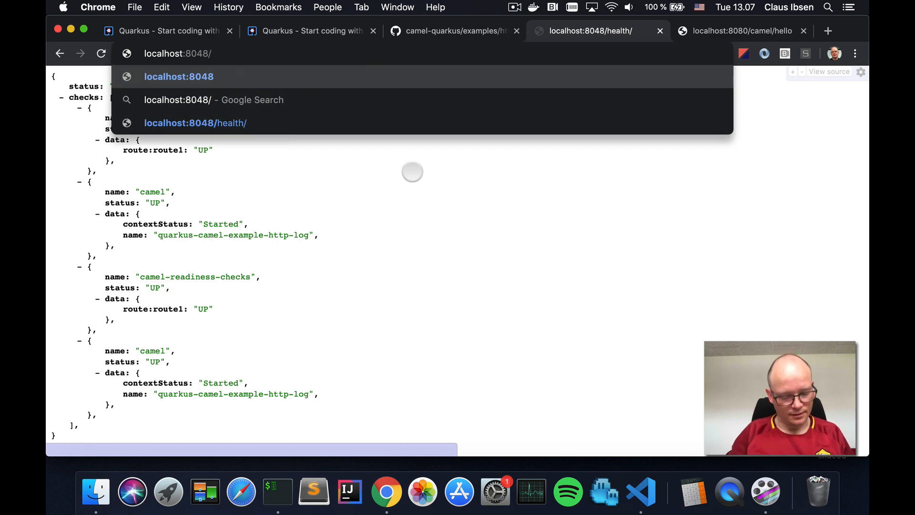
- Check the hello endpoint and metrics on ports 8048 and 8047, then return to iTerm
{"action": "type", "text": "camel/hello"}
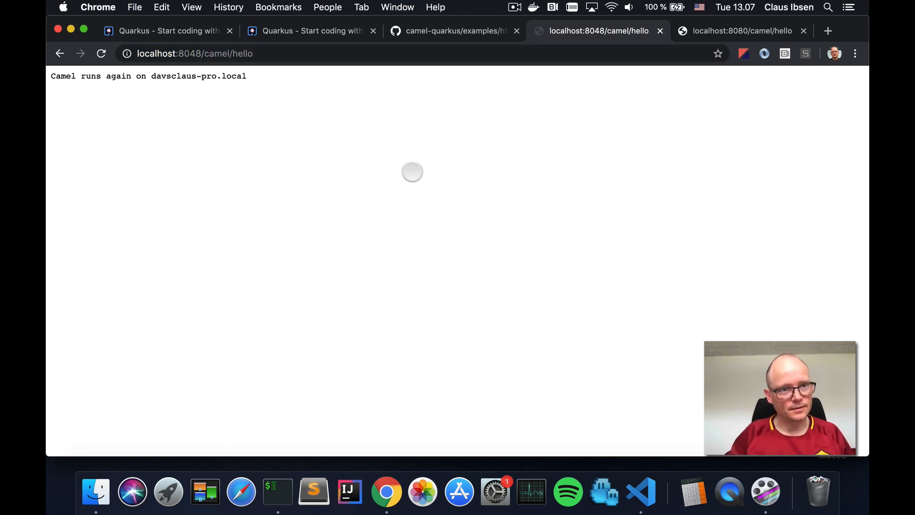
{"action": "type", "text": "localhost:8048/ca"}
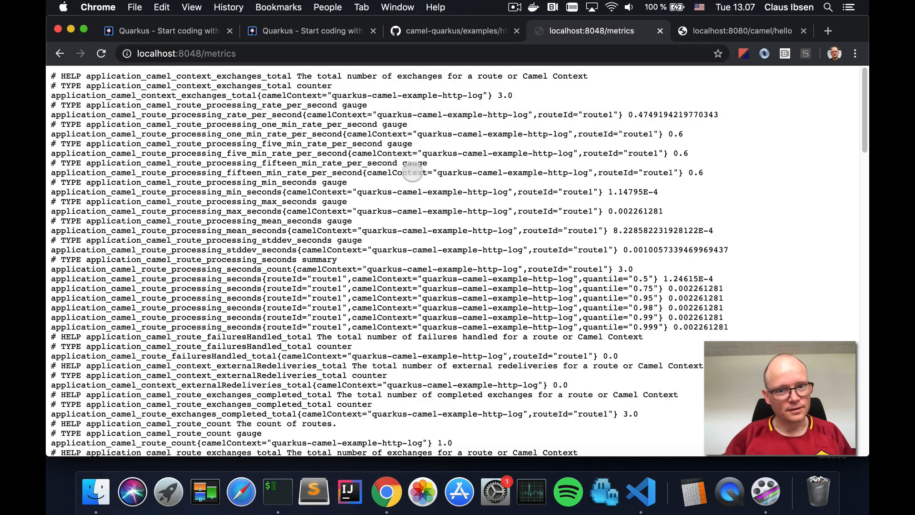
{"action": "scroll", "scroll_direction": "down", "scroll_amount": 3}
{"action": "type", "text": "7"}
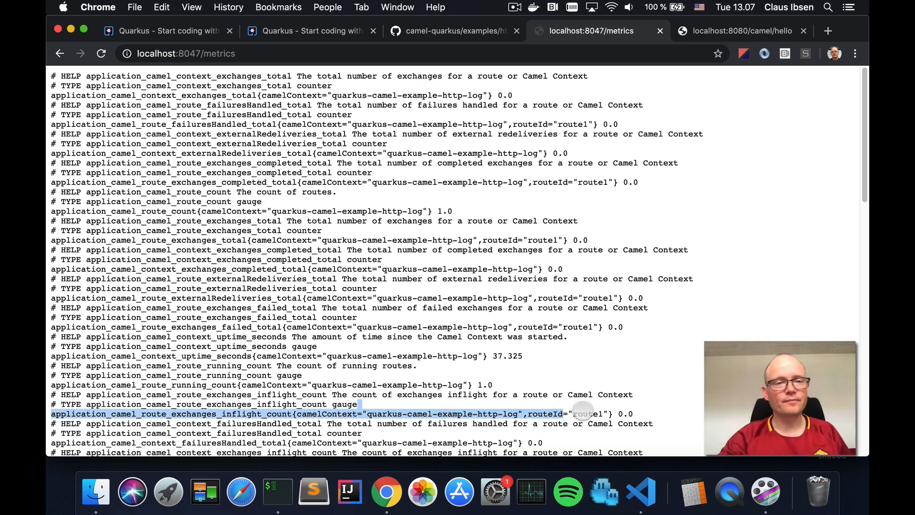
{"action": "mouse_move", "coordinate": [210, 57]}
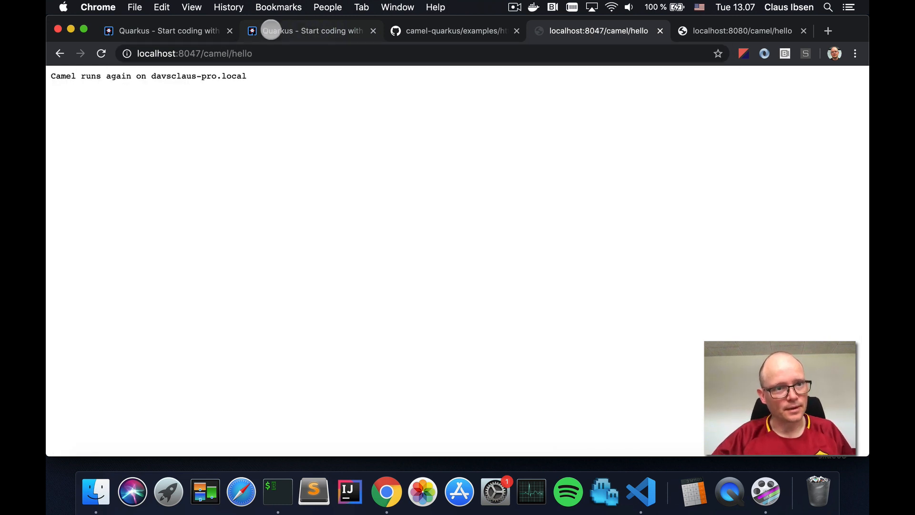
{"action": "left_click", "coordinate": [277, 492]}
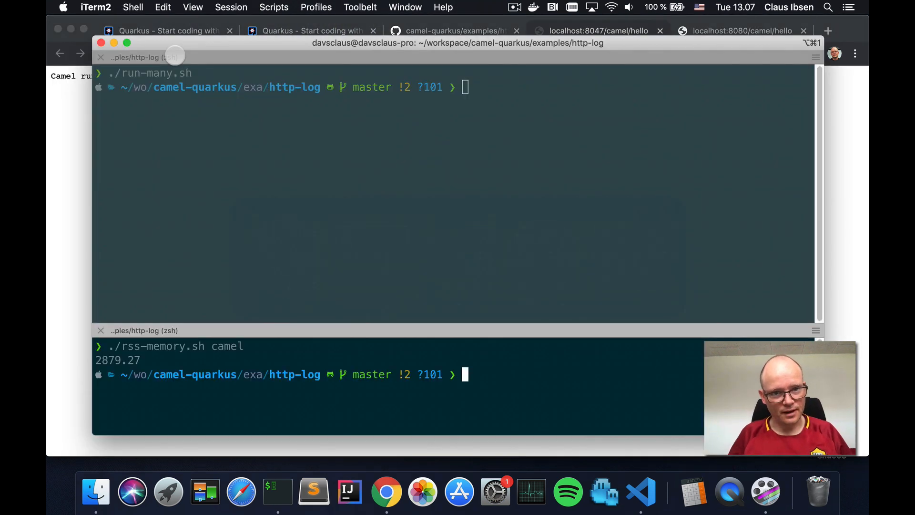
- Kill all Camel instances with pkill camel and reload the port 8047 hello page
{"action": "type", "text": "p"}
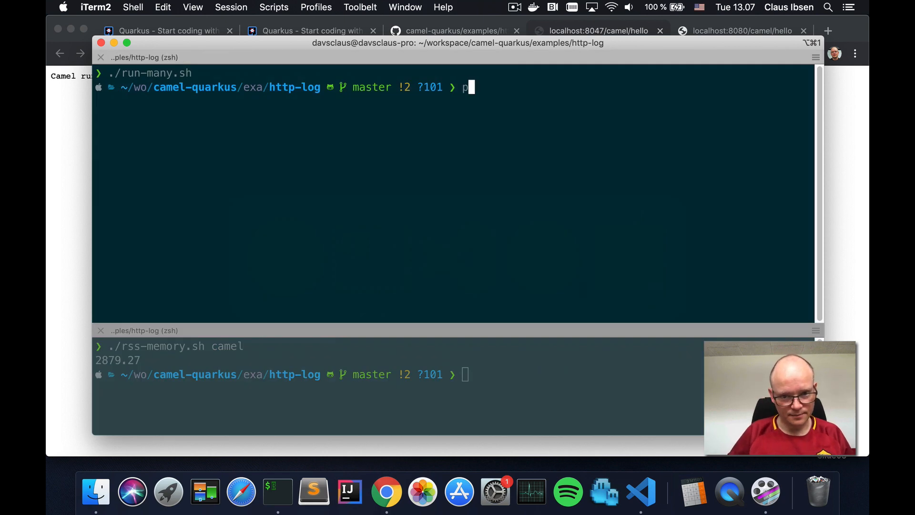
{"action": "type", "text": "pki"}
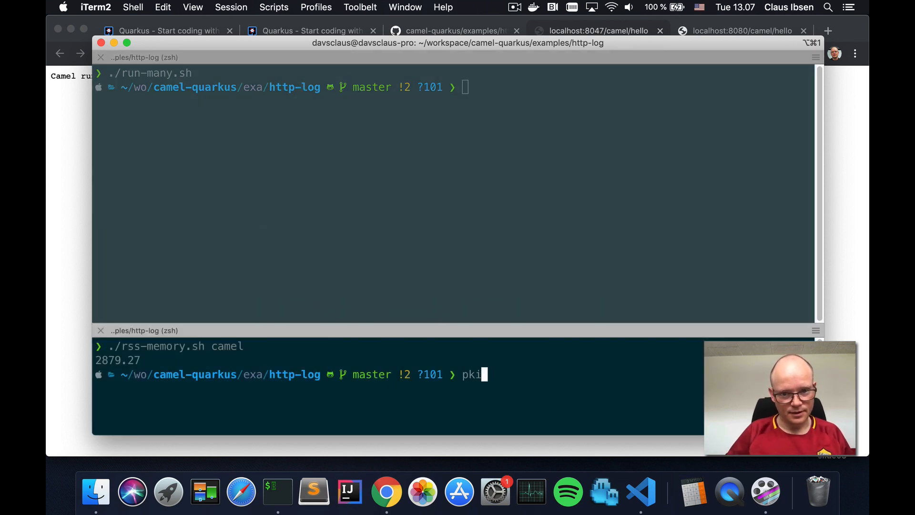
{"action": "type", "text": "ll camel"}
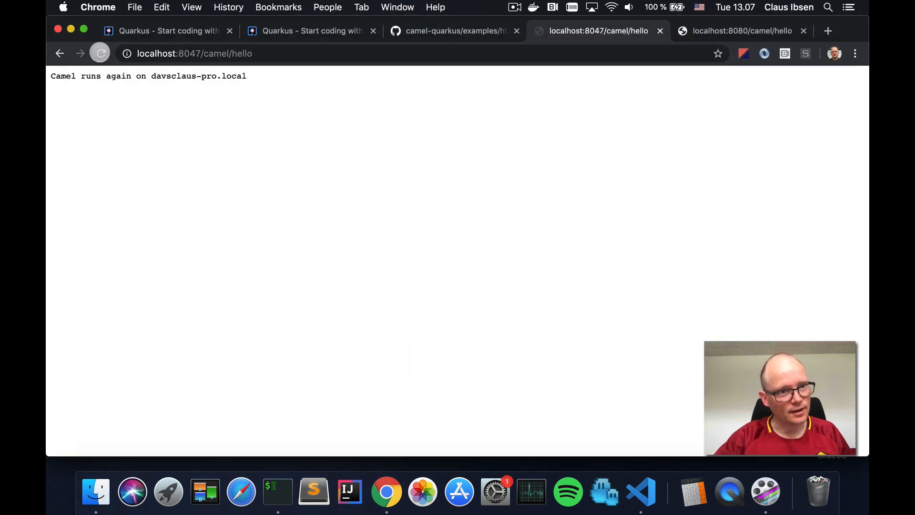
{"action": "left_click", "coordinate": [99, 53]}
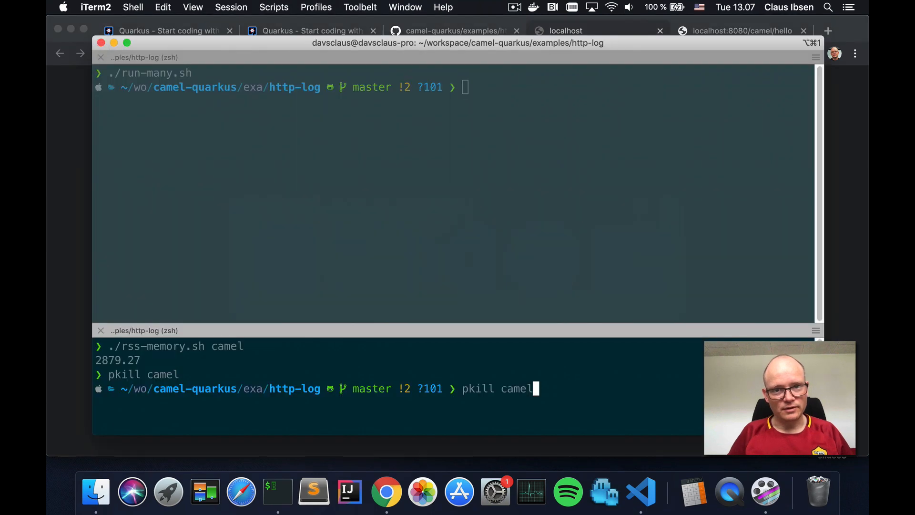
{"action": "key", "text": "Return"}
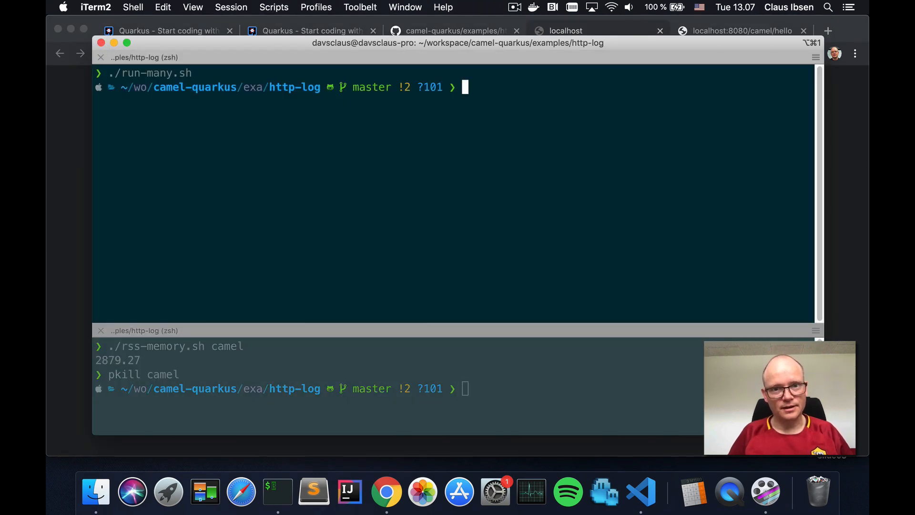
- Relaunch the 100 instances with ./run-many.sh and reload port 8047 to test it
{"action": "type", "text": "./run-many.sh"}
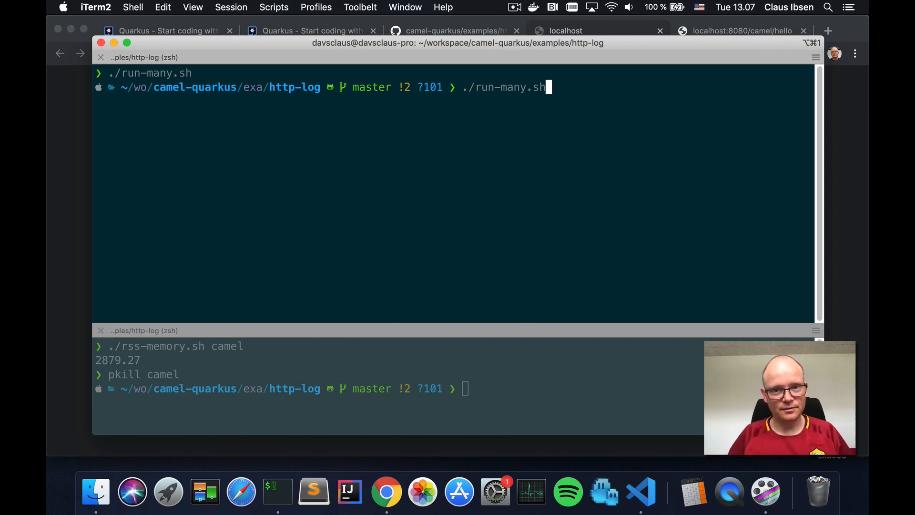
{"action": "left_click", "coordinate": [598, 30]}
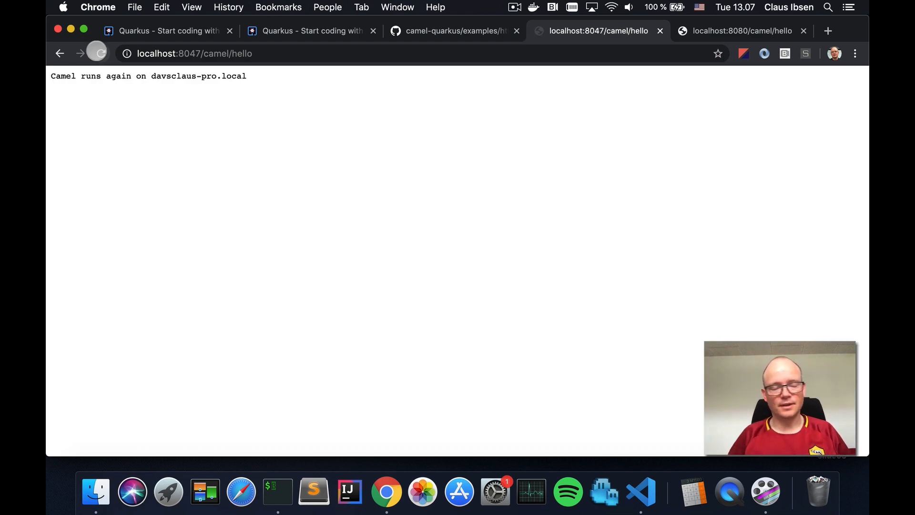
{"action": "left_click", "coordinate": [277, 491]}
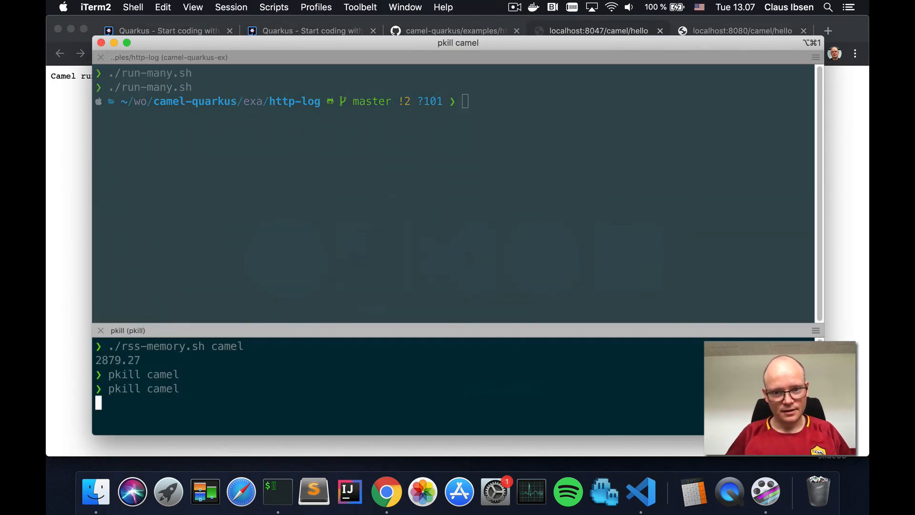
{"action": "left_click", "coordinate": [595, 30]}
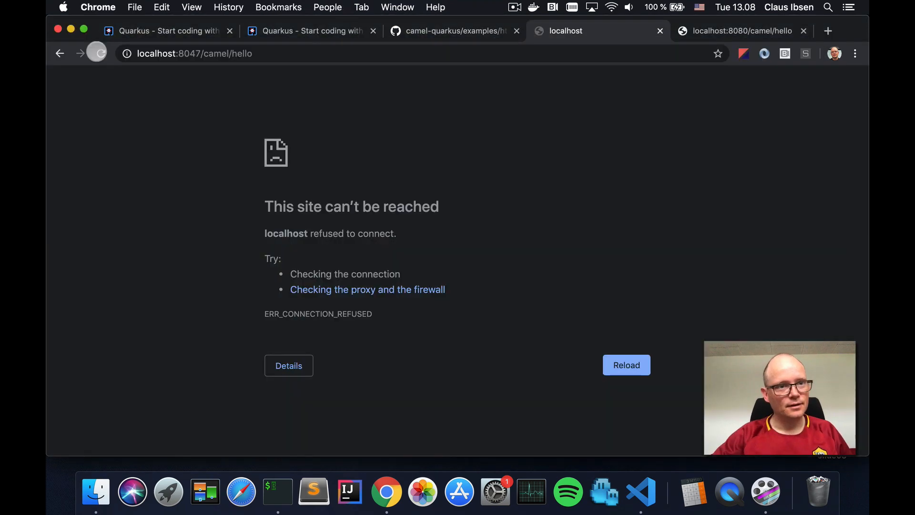
{"action": "left_click", "coordinate": [626, 365]}
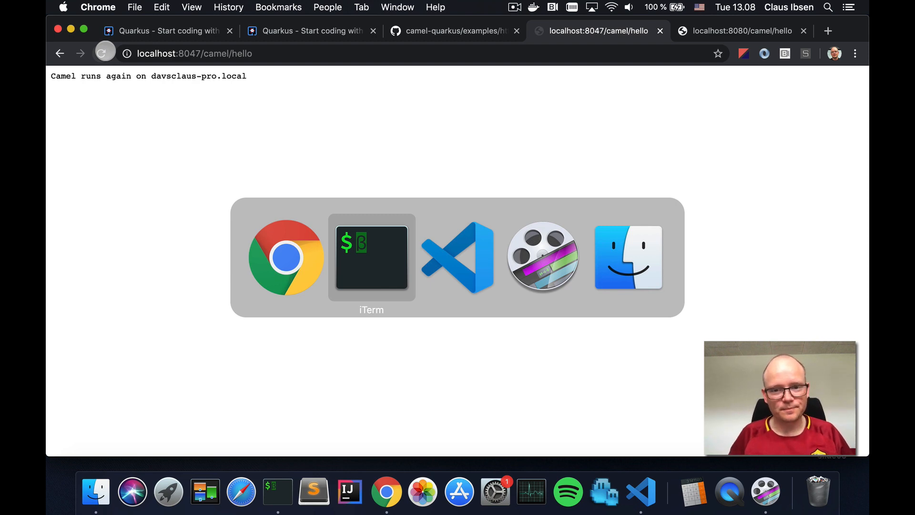
{"action": "mouse_move", "coordinate": [457, 257]}
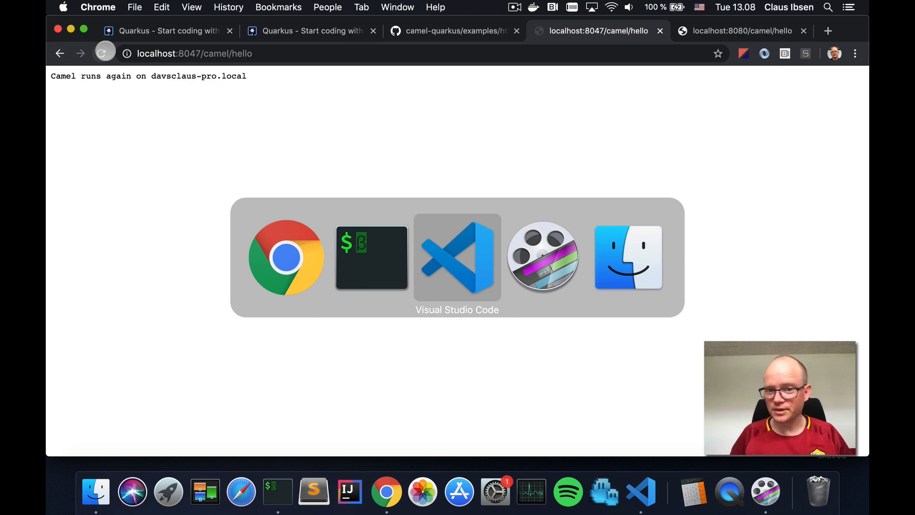
{"action": "mouse_move", "coordinate": [542, 257]}
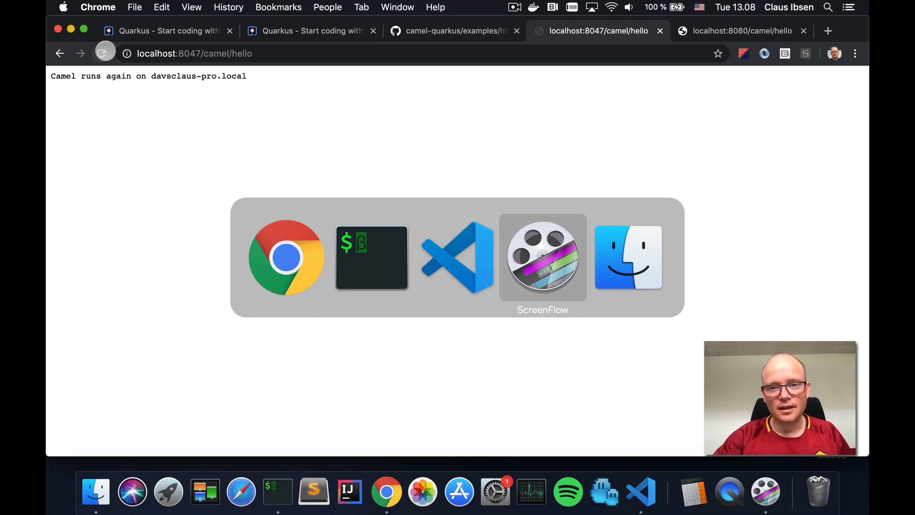